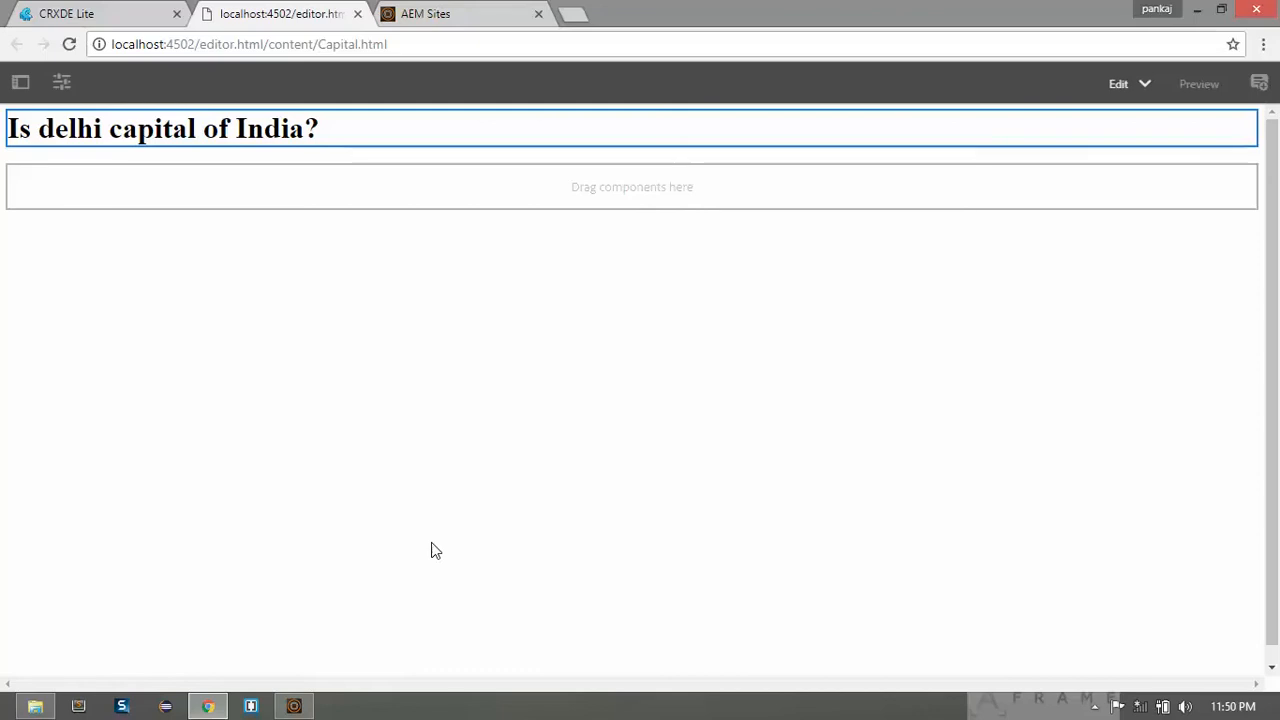
mouse_move(212, 374)
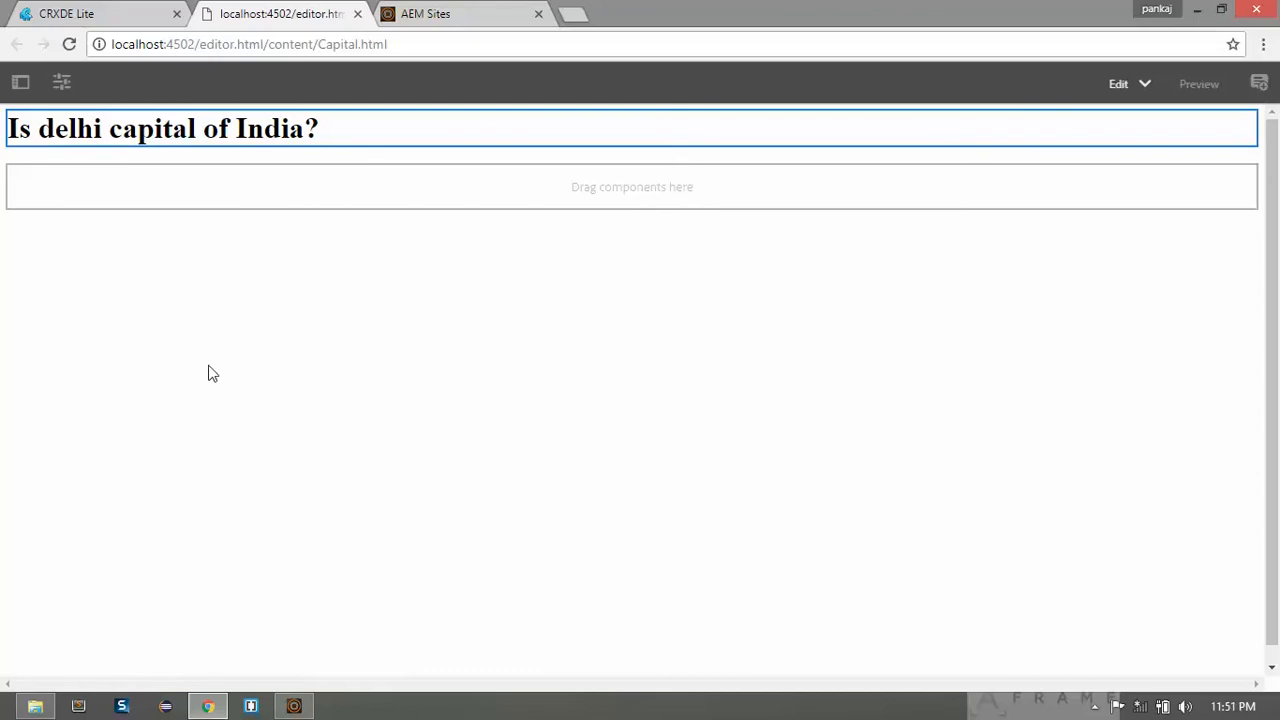
mouse_move(220, 260)
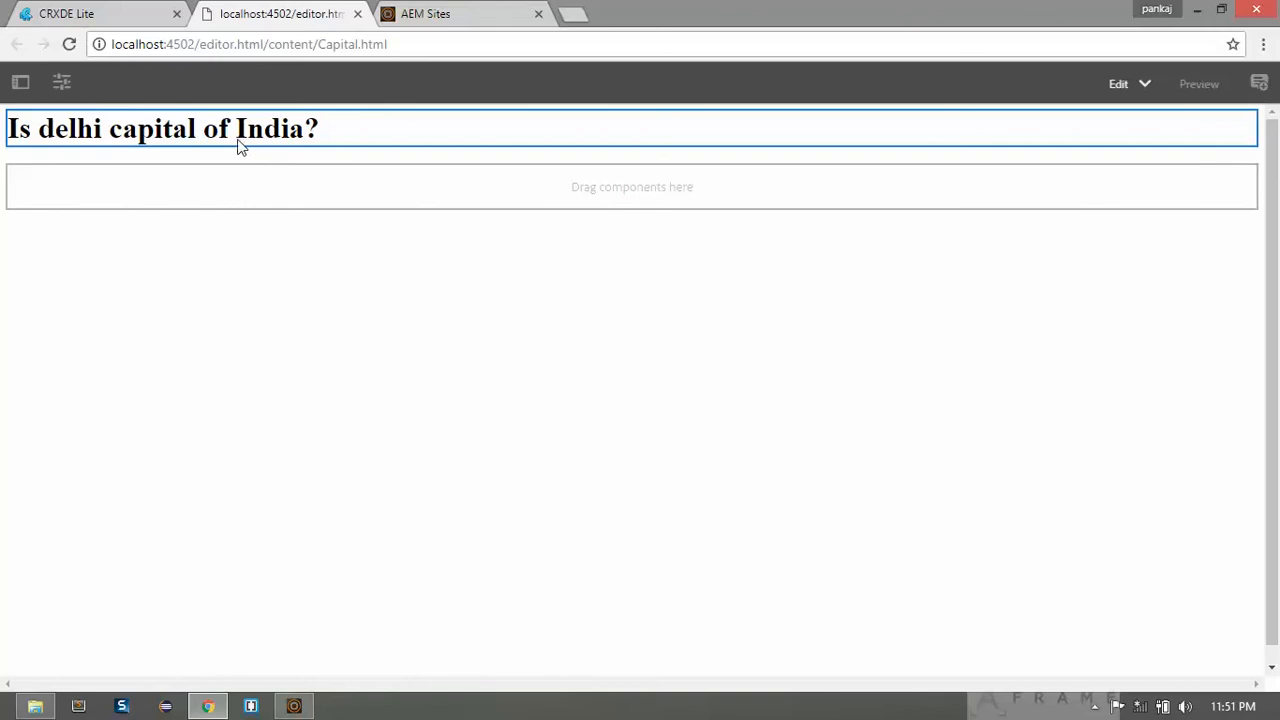
mouse_move(372, 150)
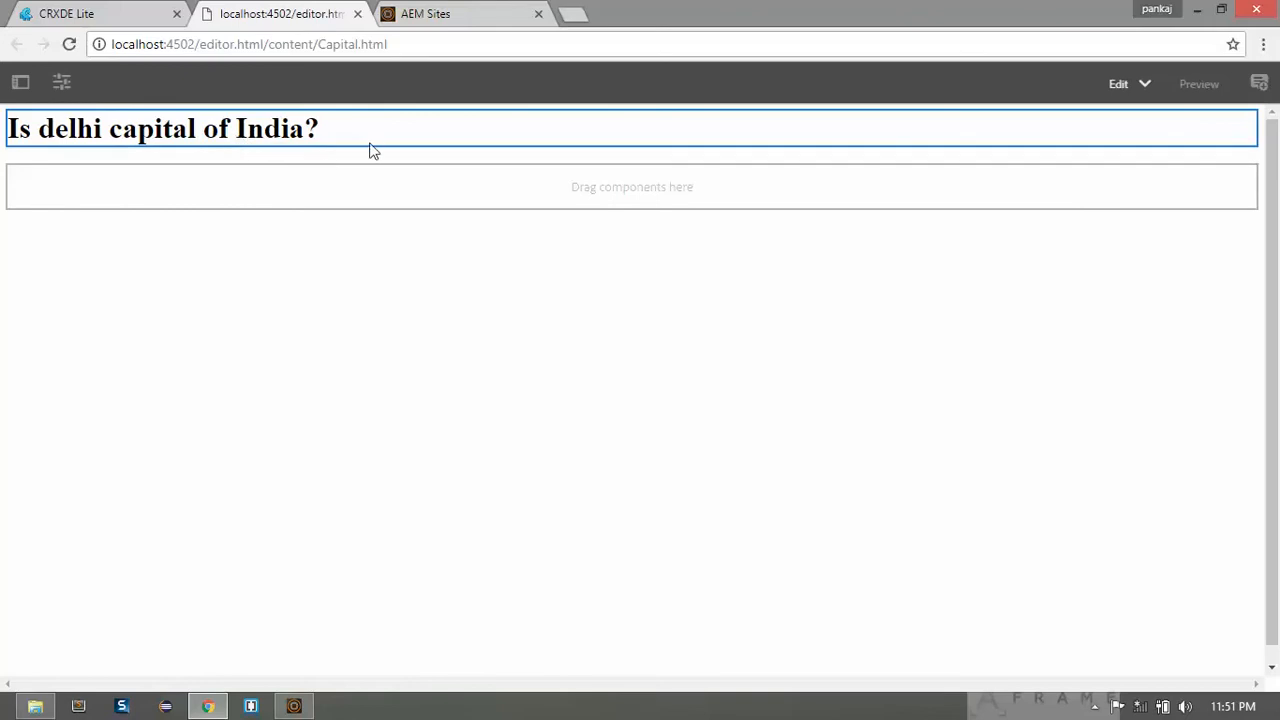
mouse_move(376, 292)
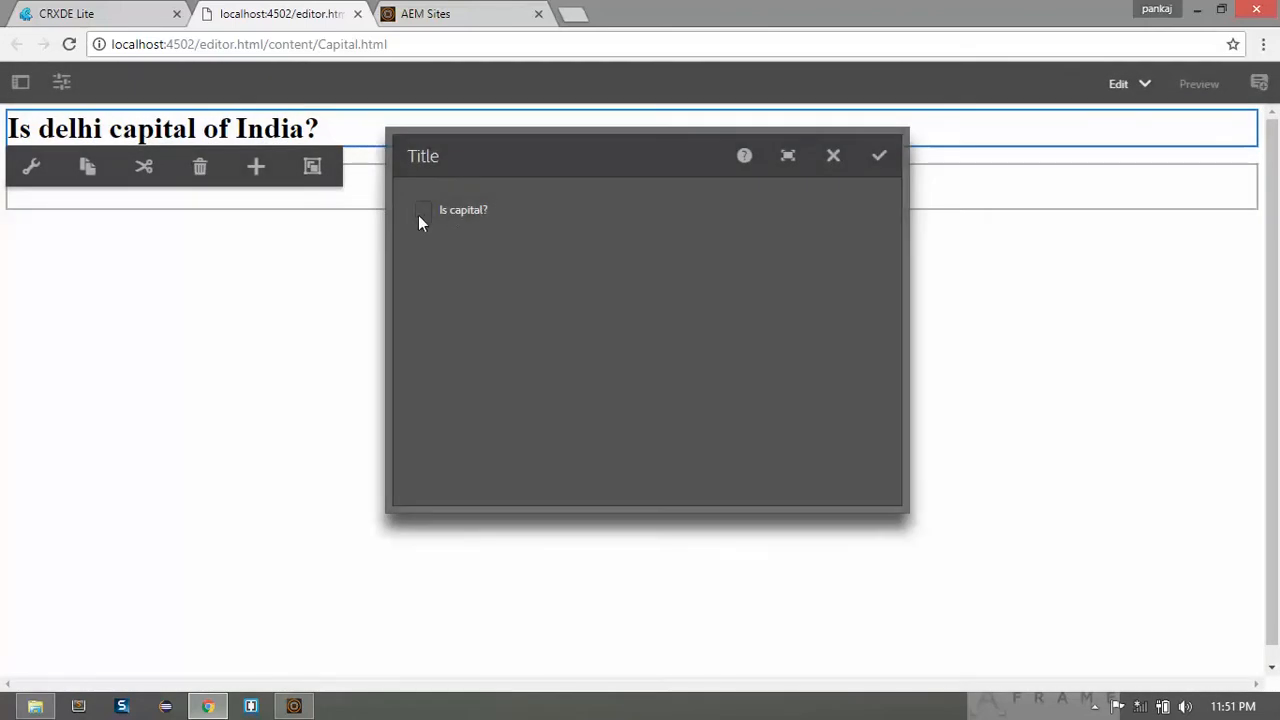
mouse_move(508, 270)
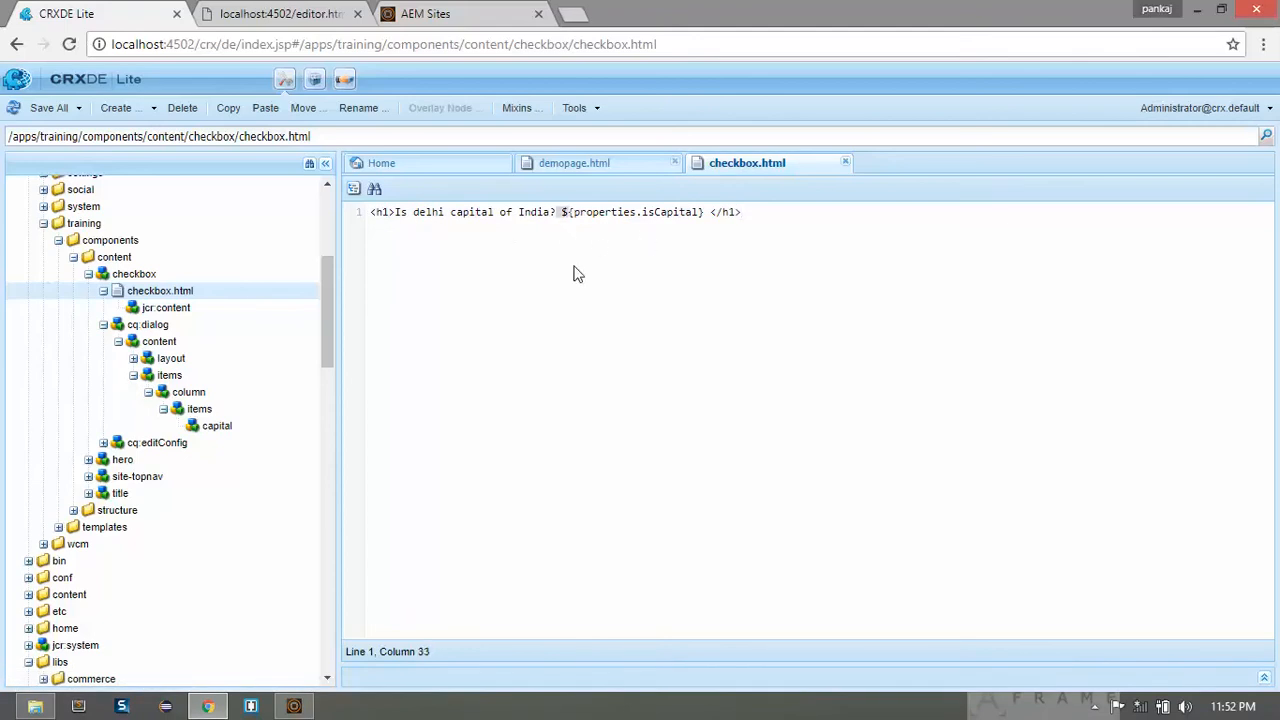
- Review the capital checkbox node and demotemplate/jcr:content, then reach structure/demopage/demopage.html
click(560, 212)
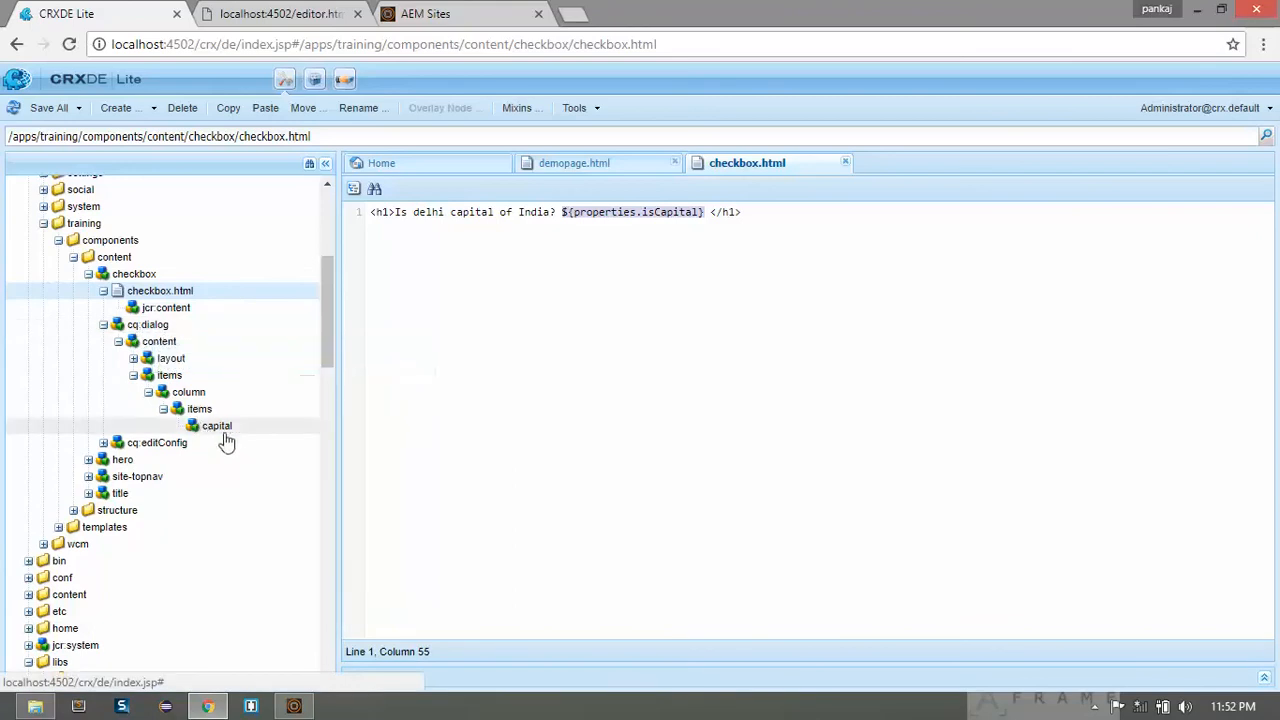
click(216, 424)
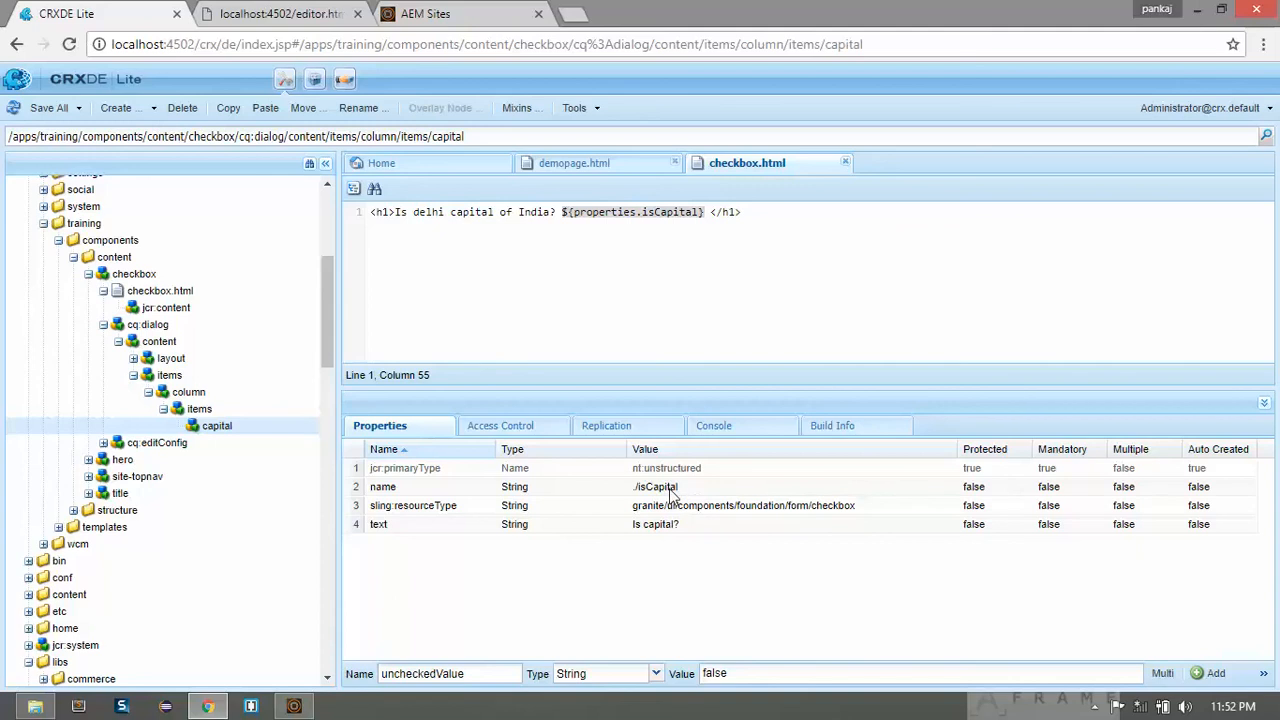
mouse_move(638, 218)
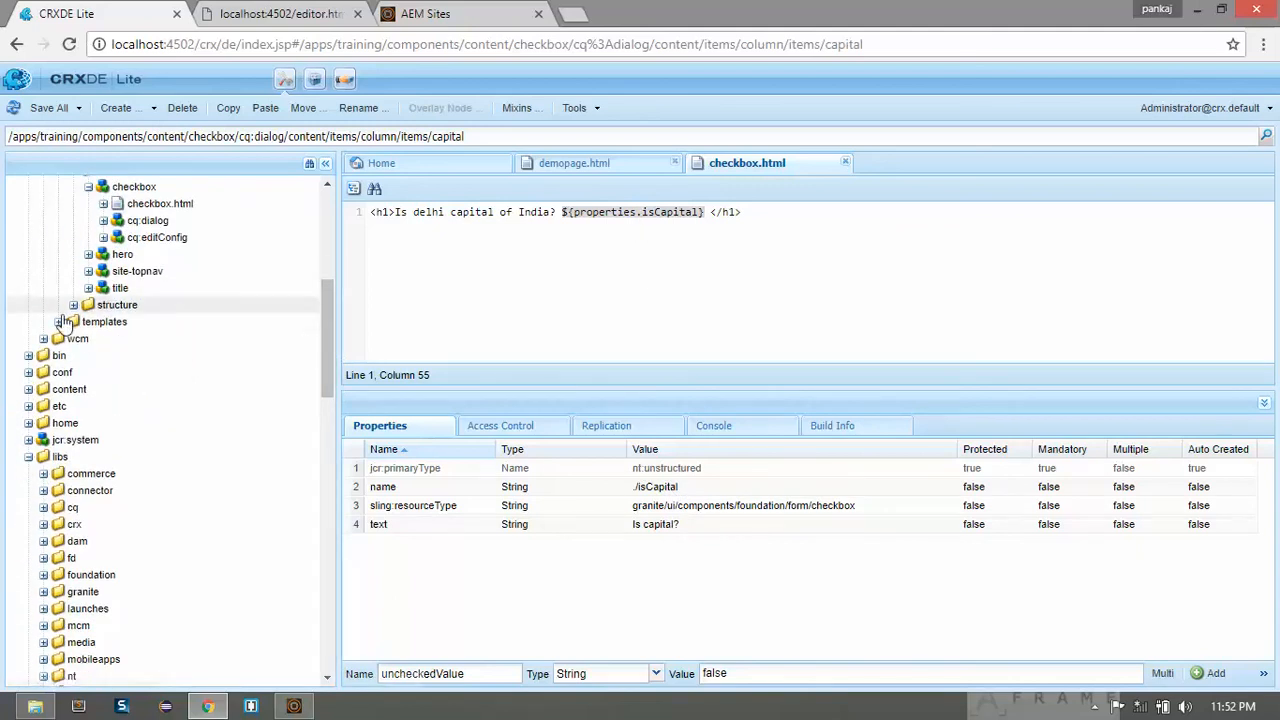
click(62, 320)
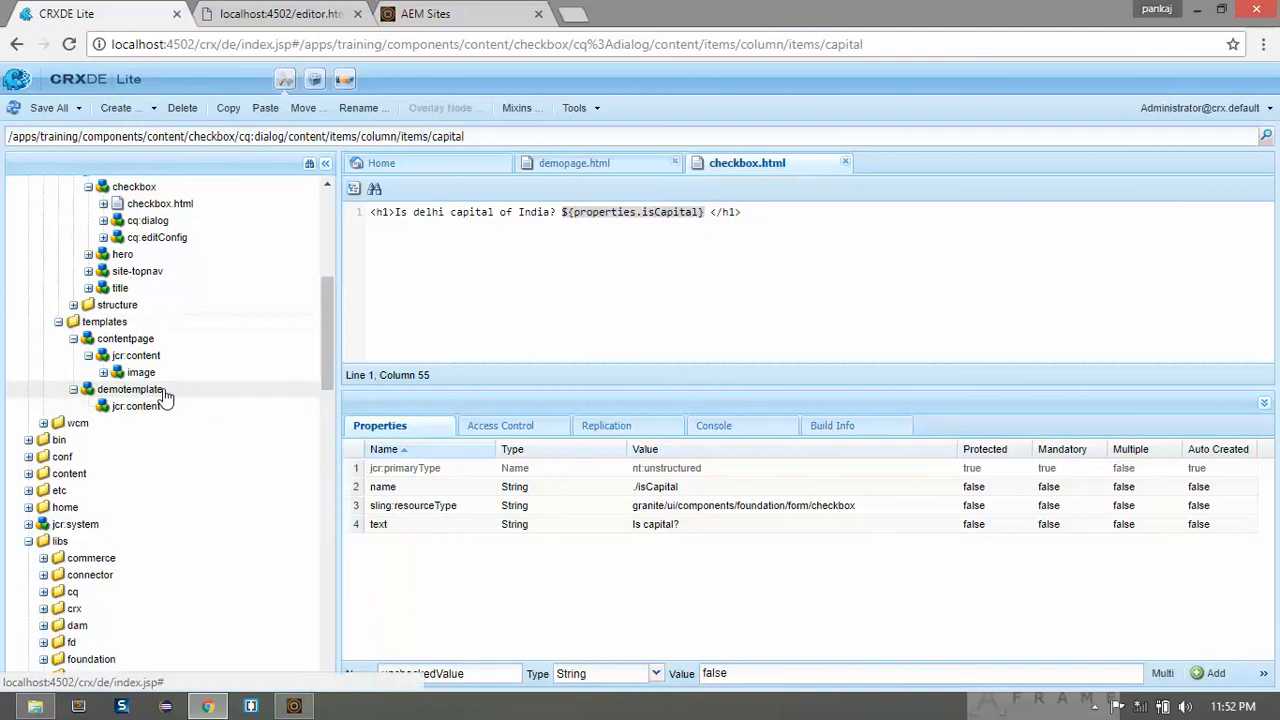
click(136, 406)
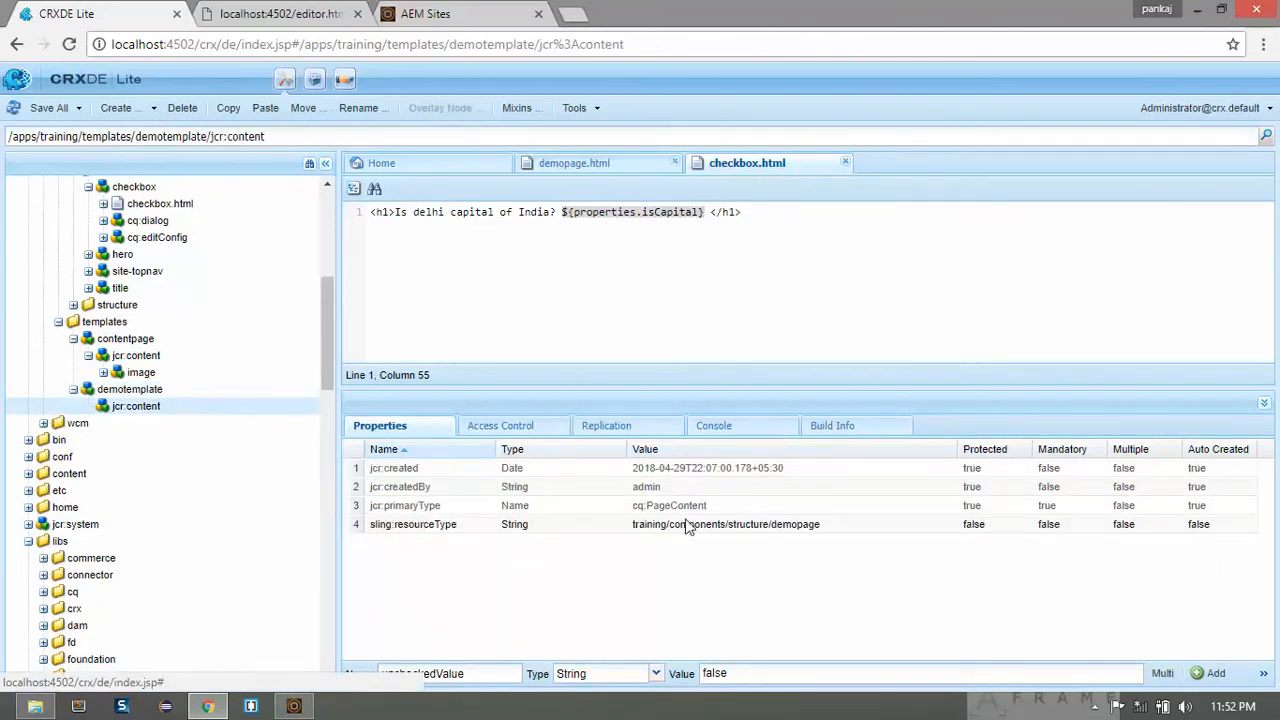
mouse_move(788, 540)
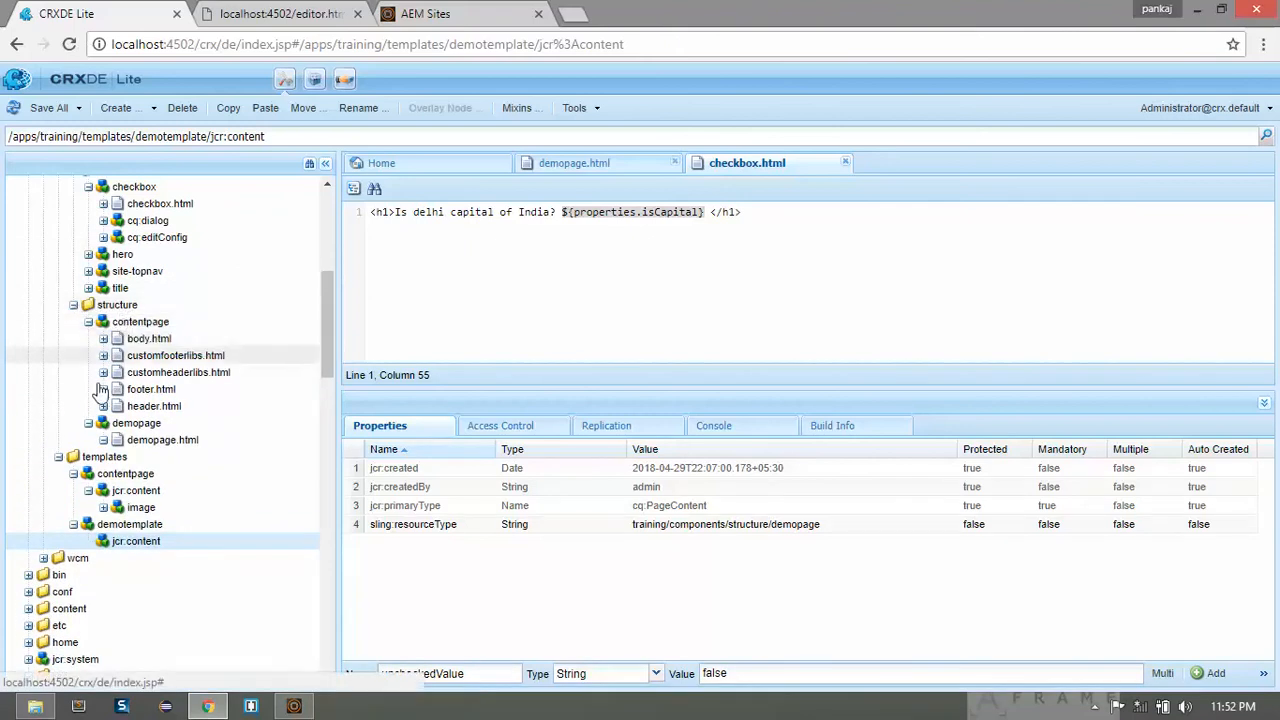
click(136, 424)
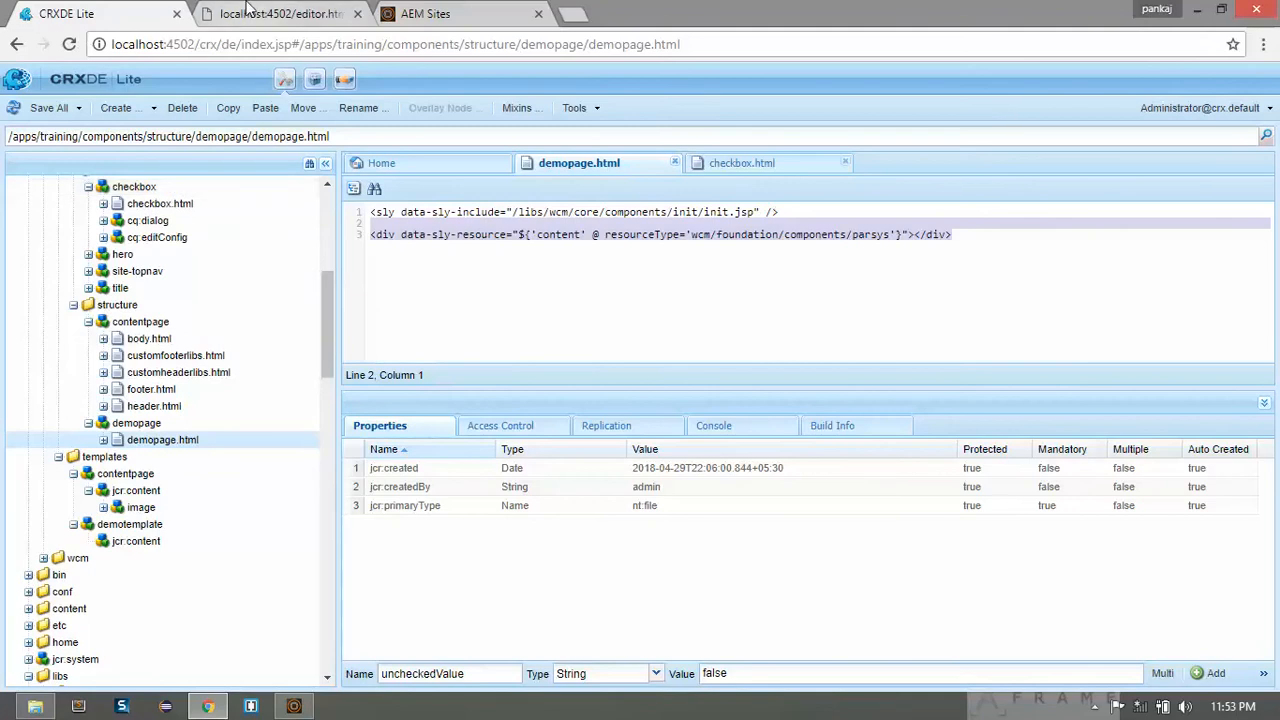
- In the page editor, toggle Is capital? in the Title dialog and apply it to the heading
click(280, 12)
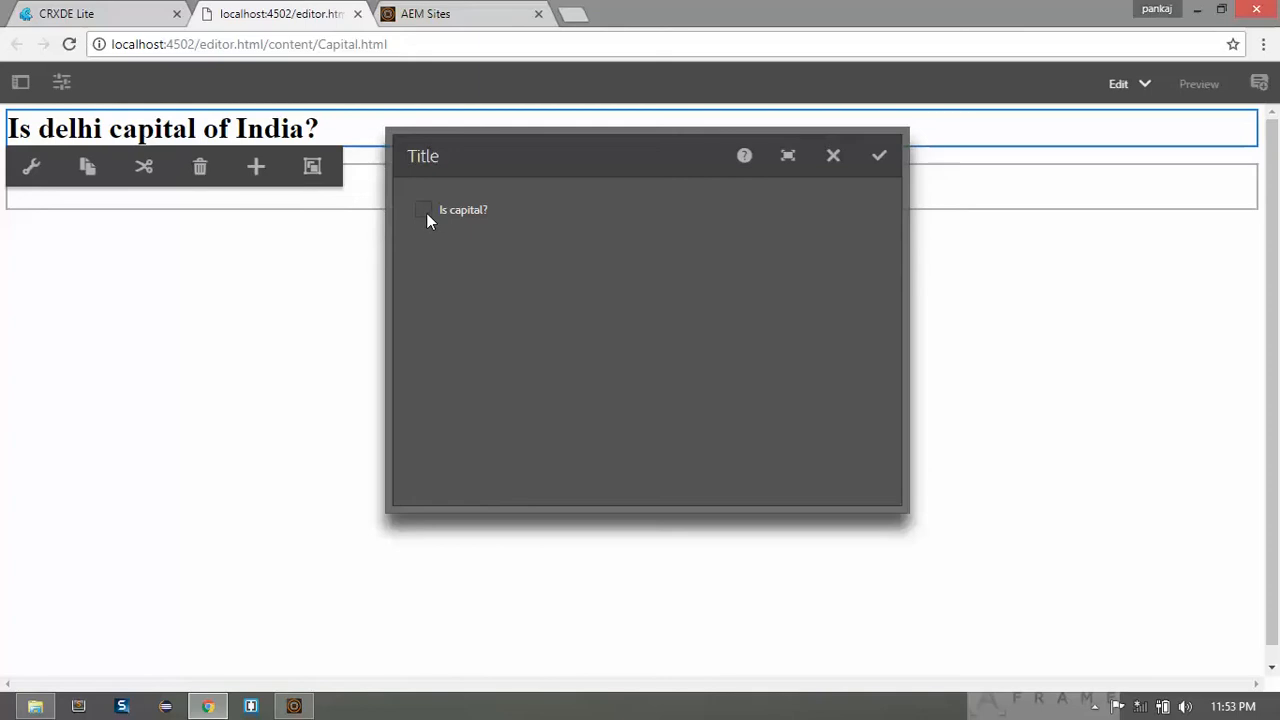
click(424, 210)
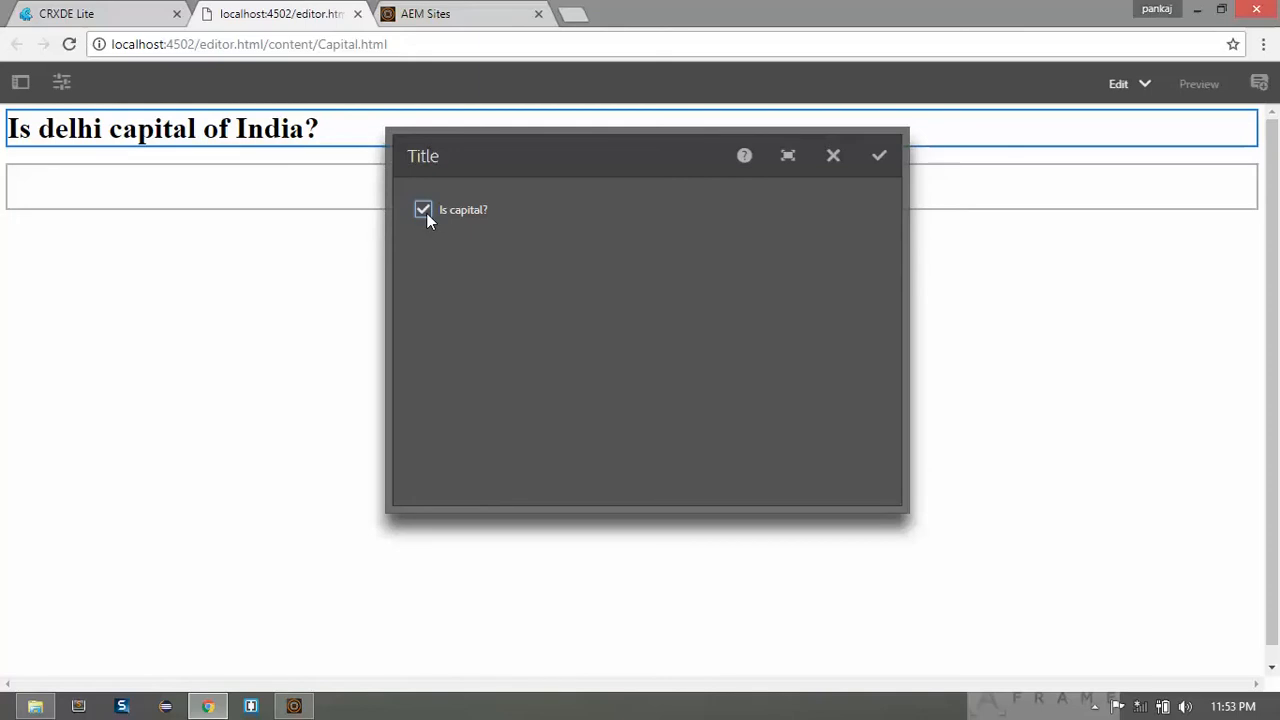
click(424, 210)
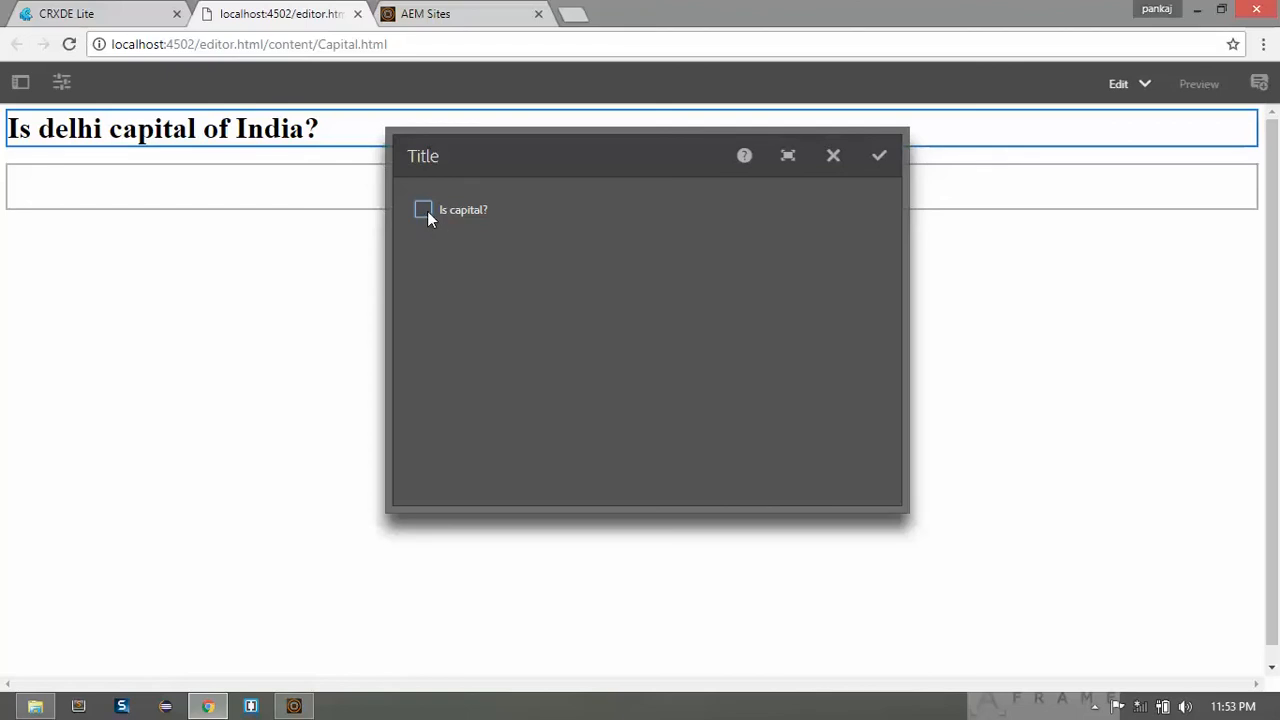
click(878, 156)
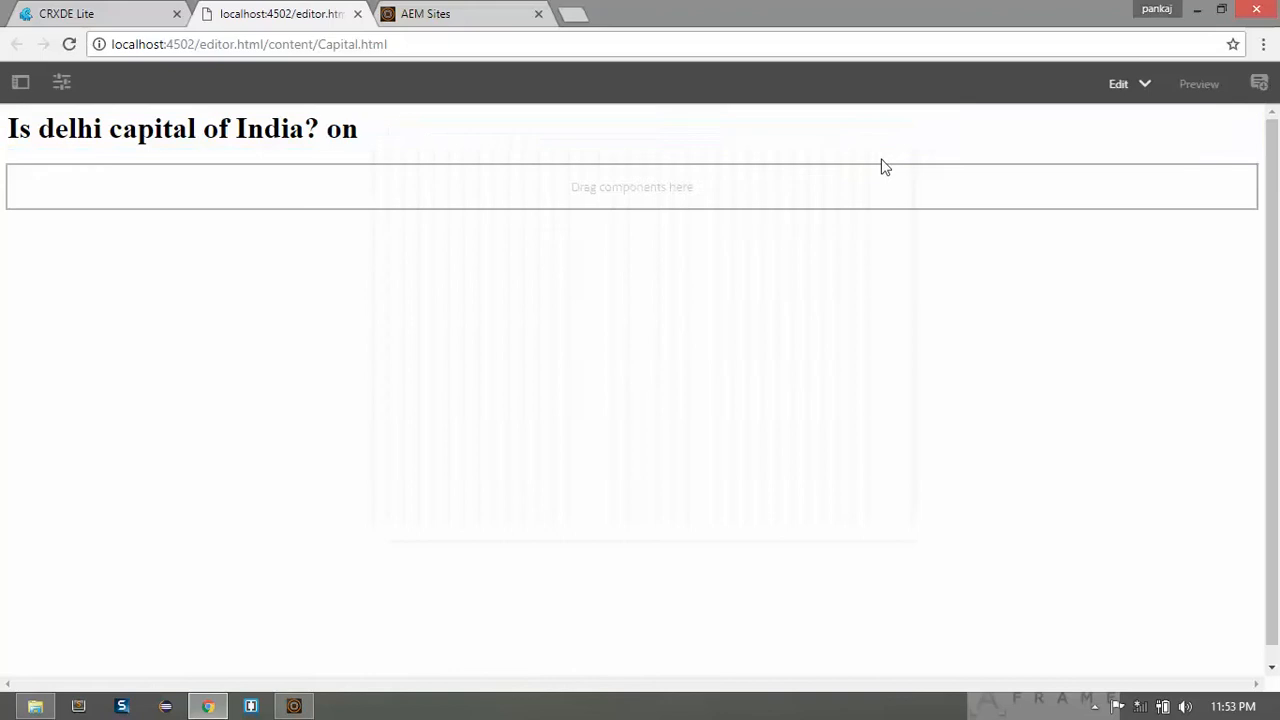
- Check the heading now reads 'Is delhi capital of India? on' and return to CRXDE Lite
click(184, 128)
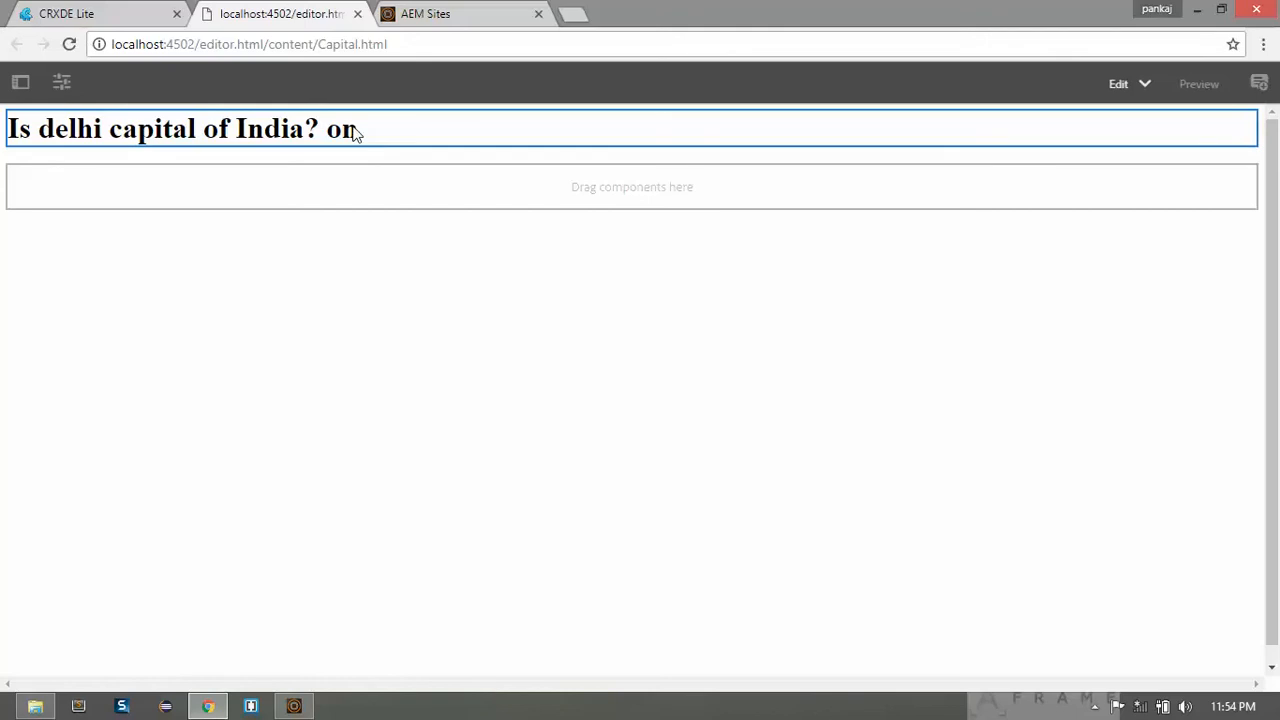
click(422, 320)
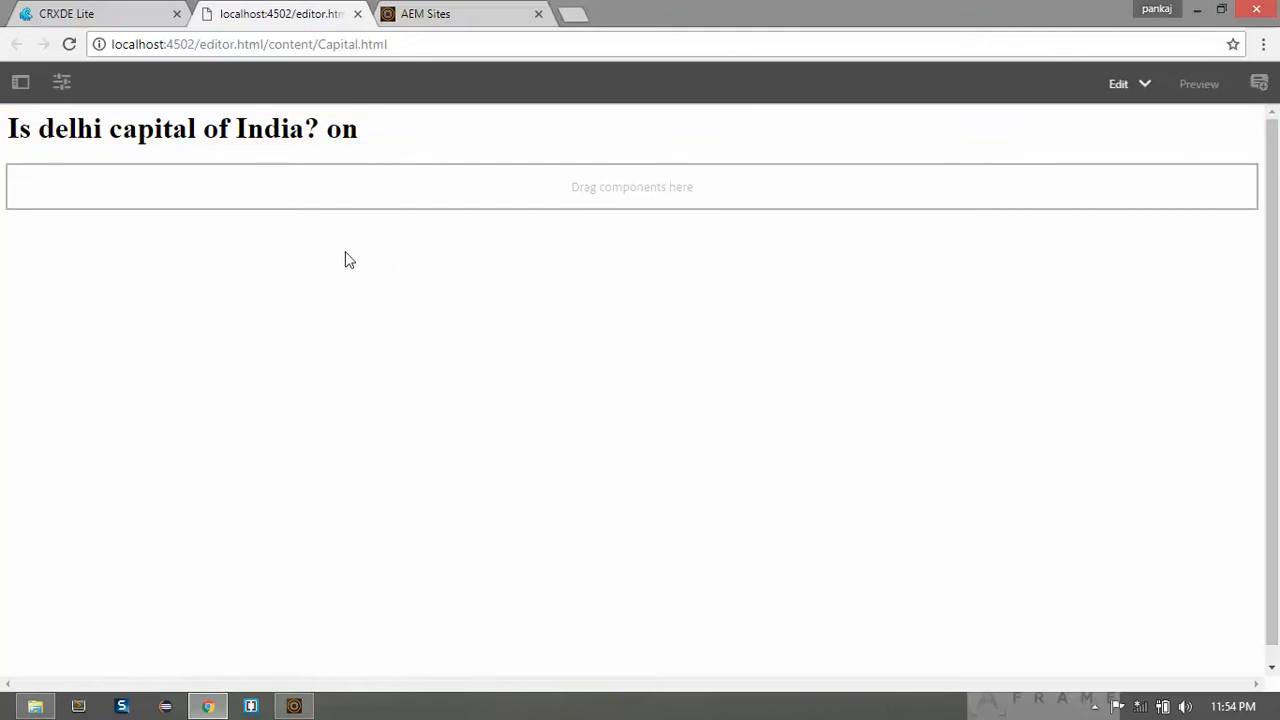
click(90, 12)
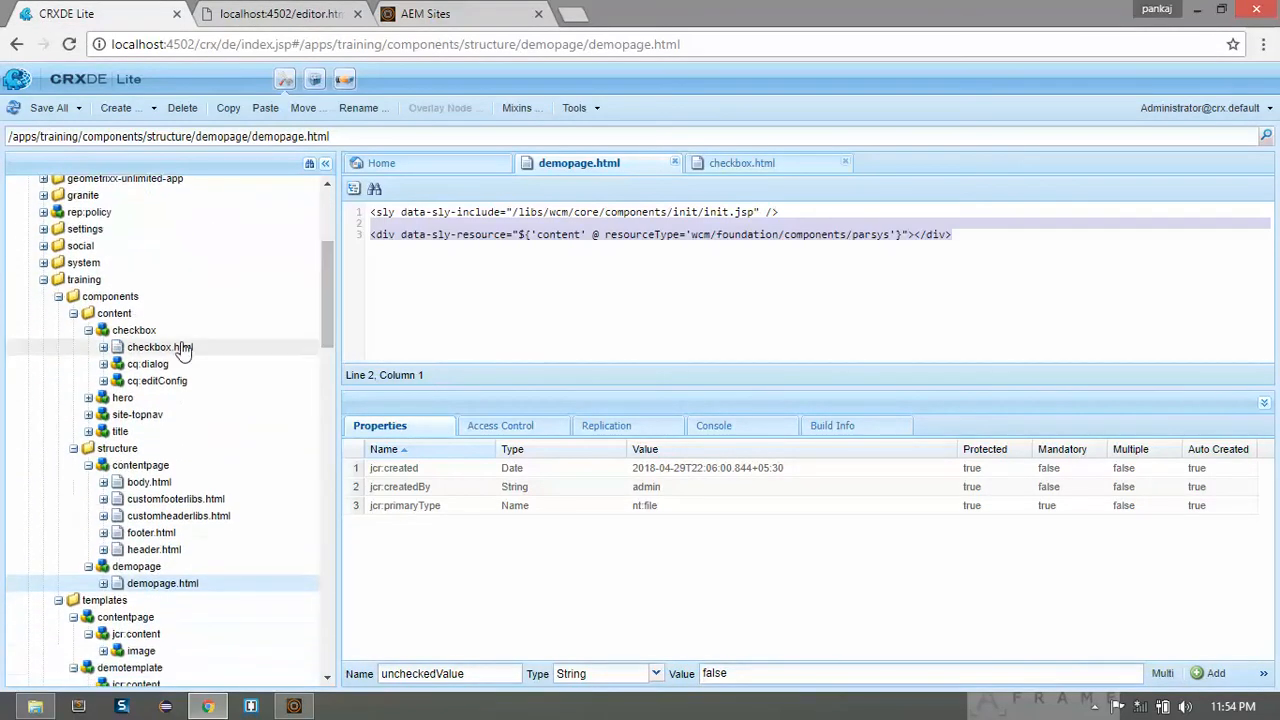
- Add a String property 'value' set to 'true' on the capital checkbox node
click(148, 364)
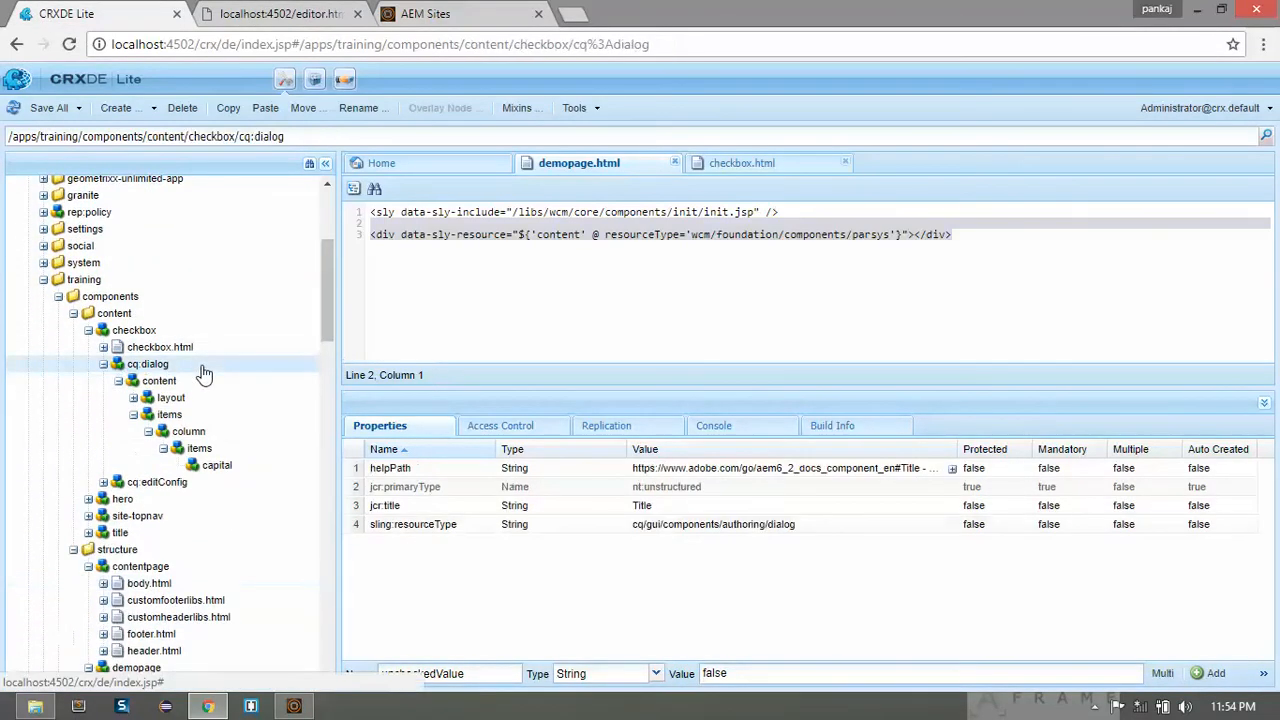
click(216, 464)
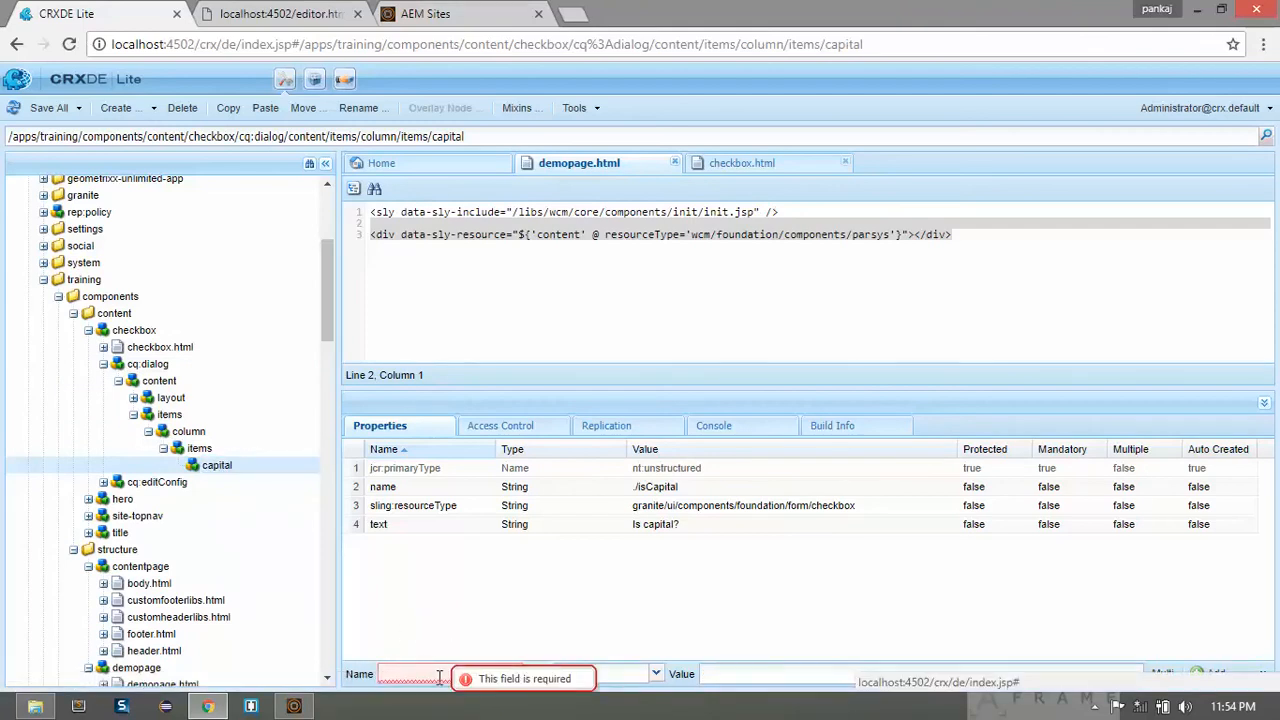
text(value)
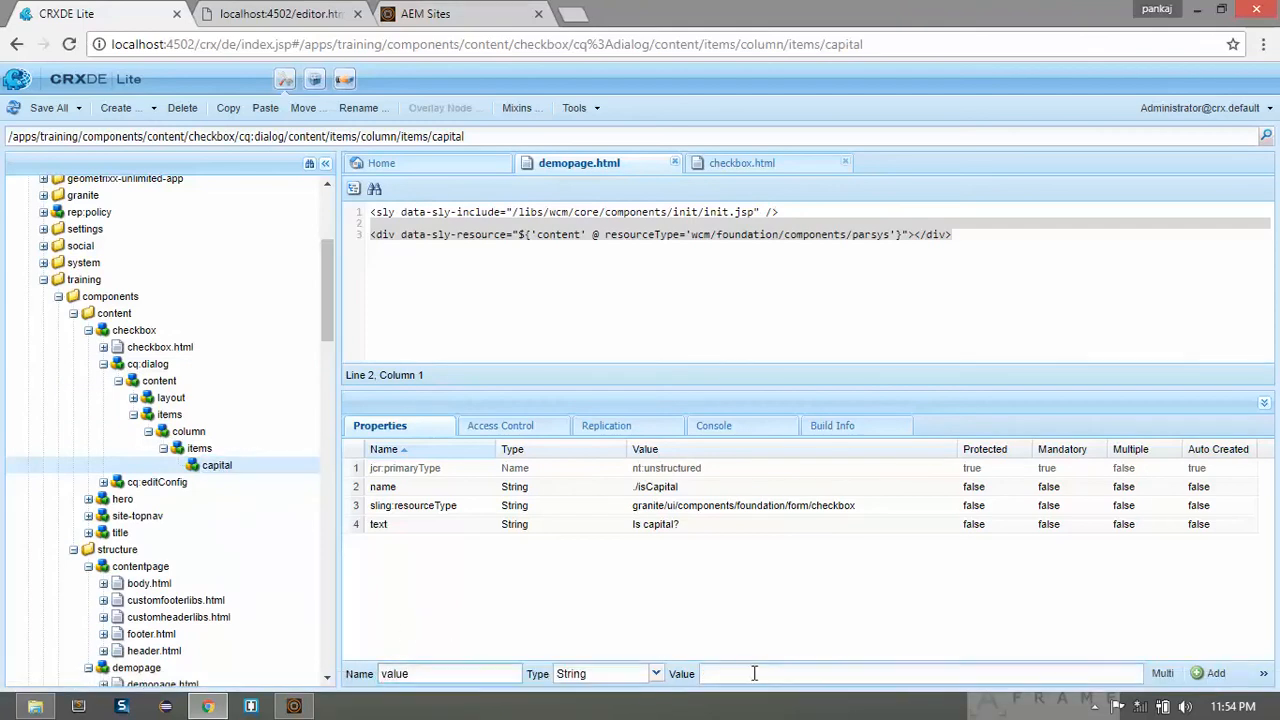
text(true)
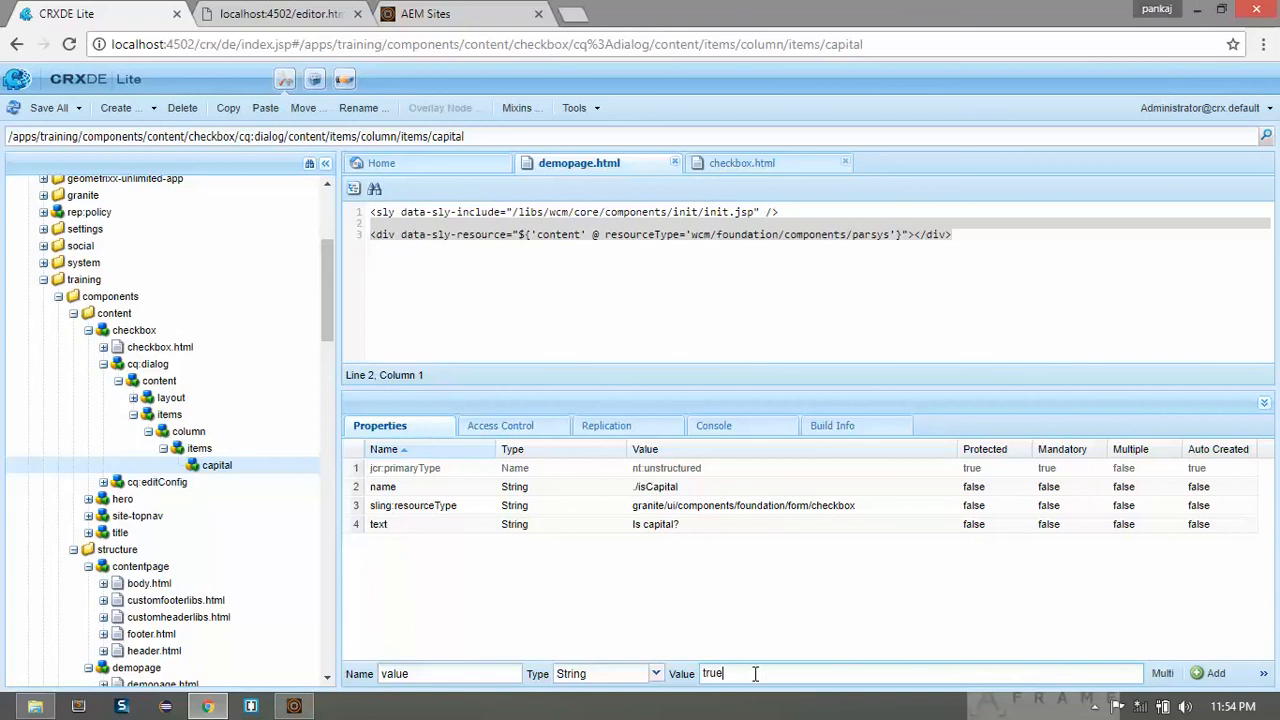
click(1216, 672)
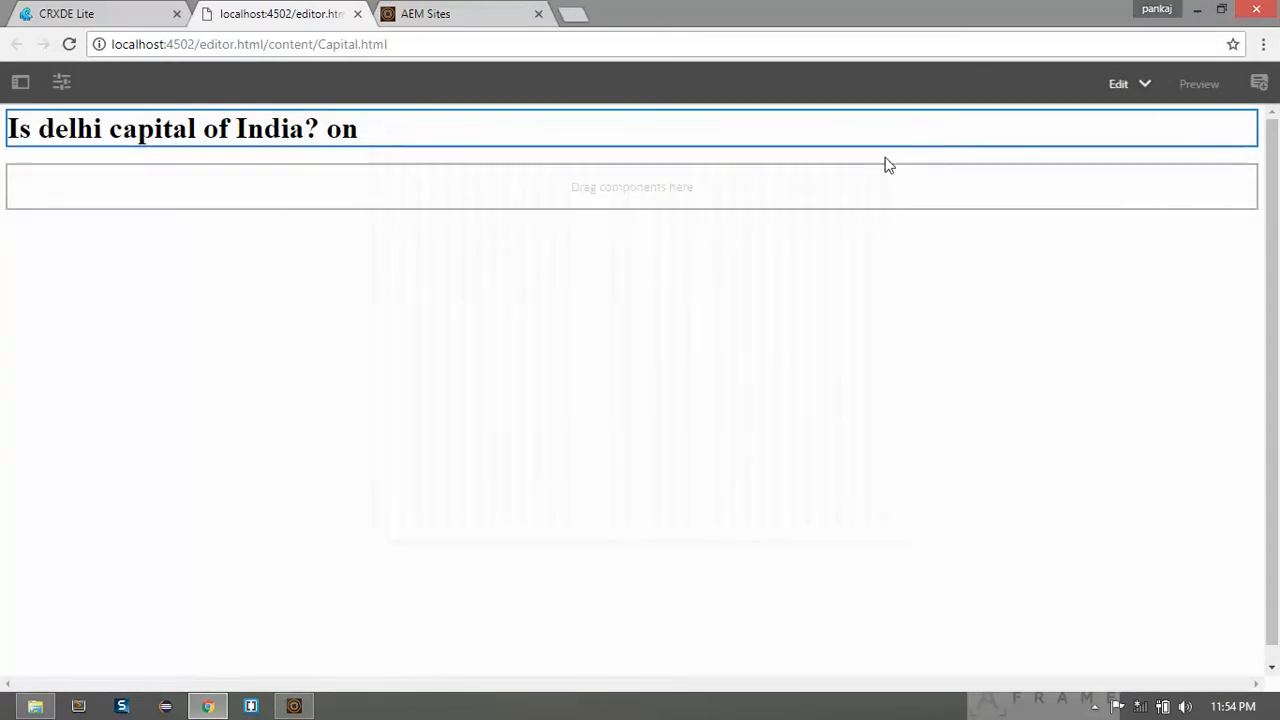
- Untick Is capital? on the page and see the heading show no value
text(true)
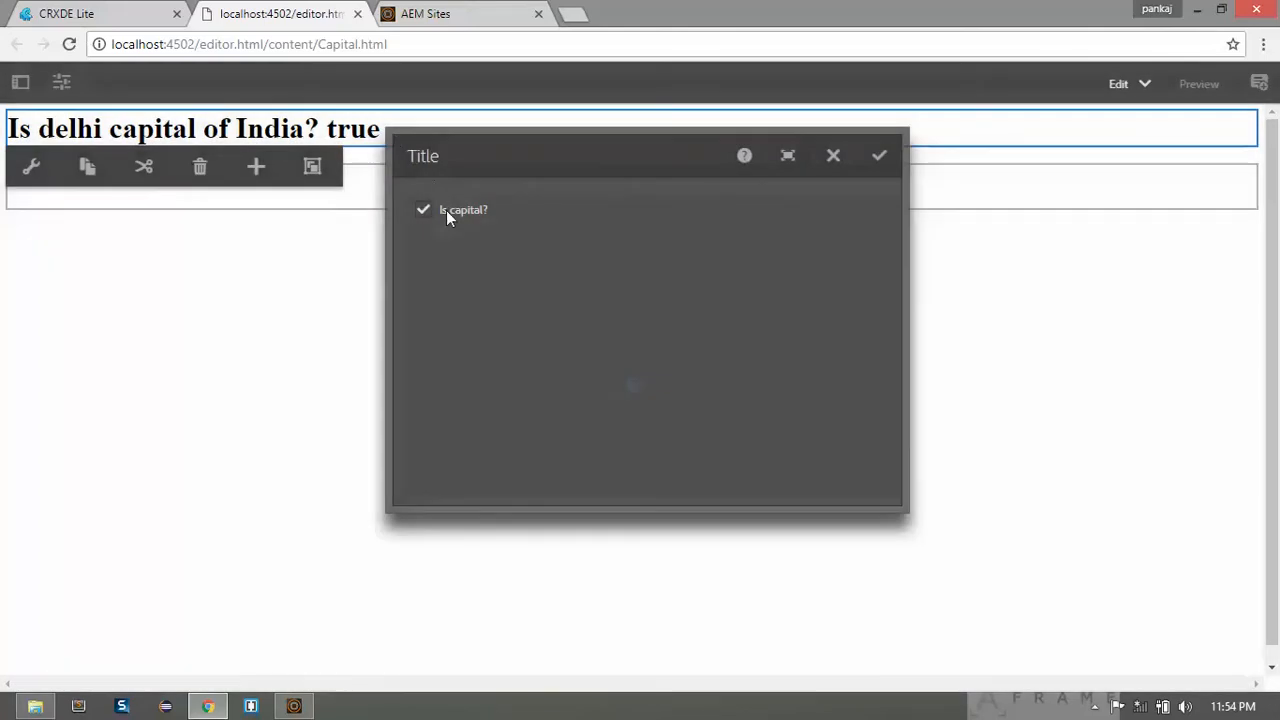
click(424, 210)
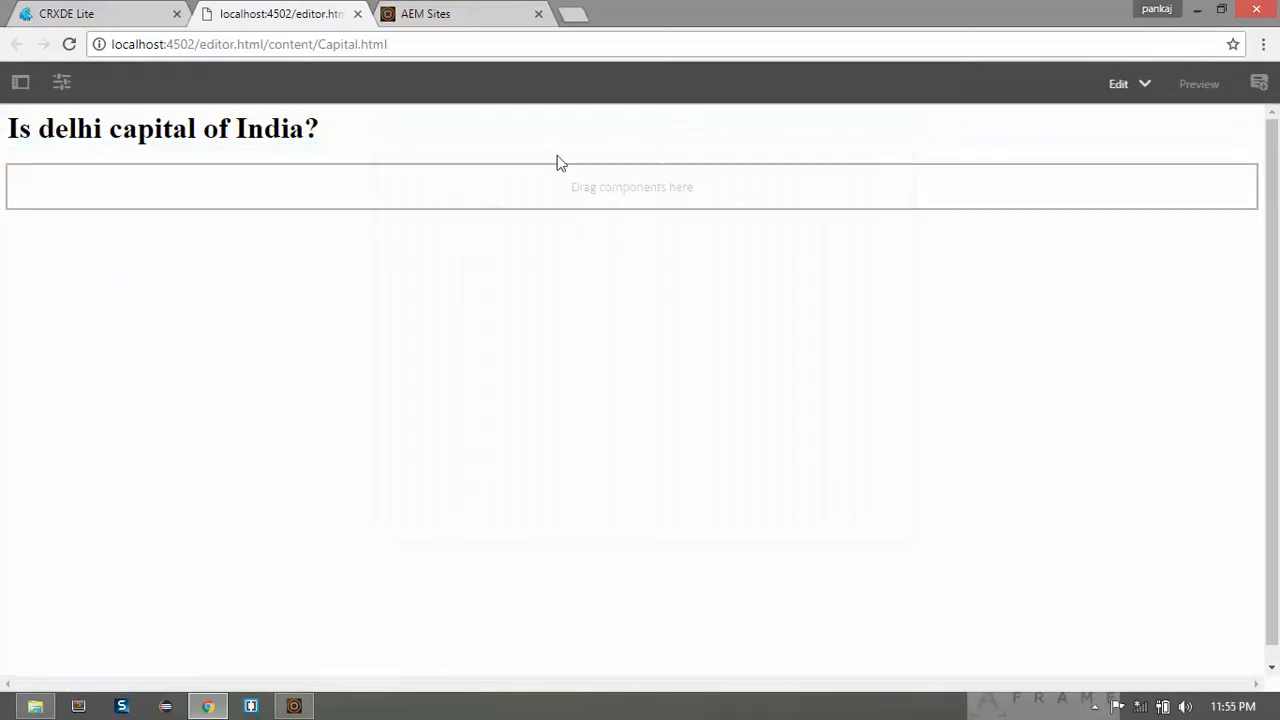
click(164, 128)
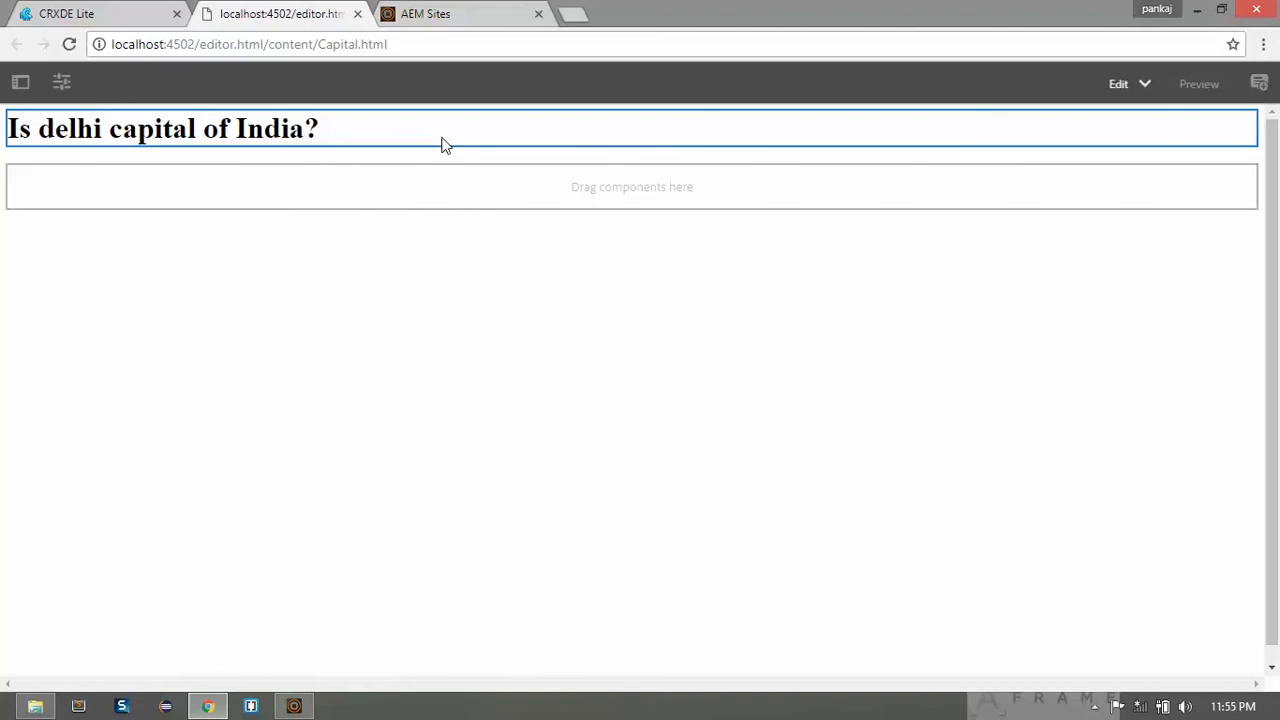
click(428, 228)
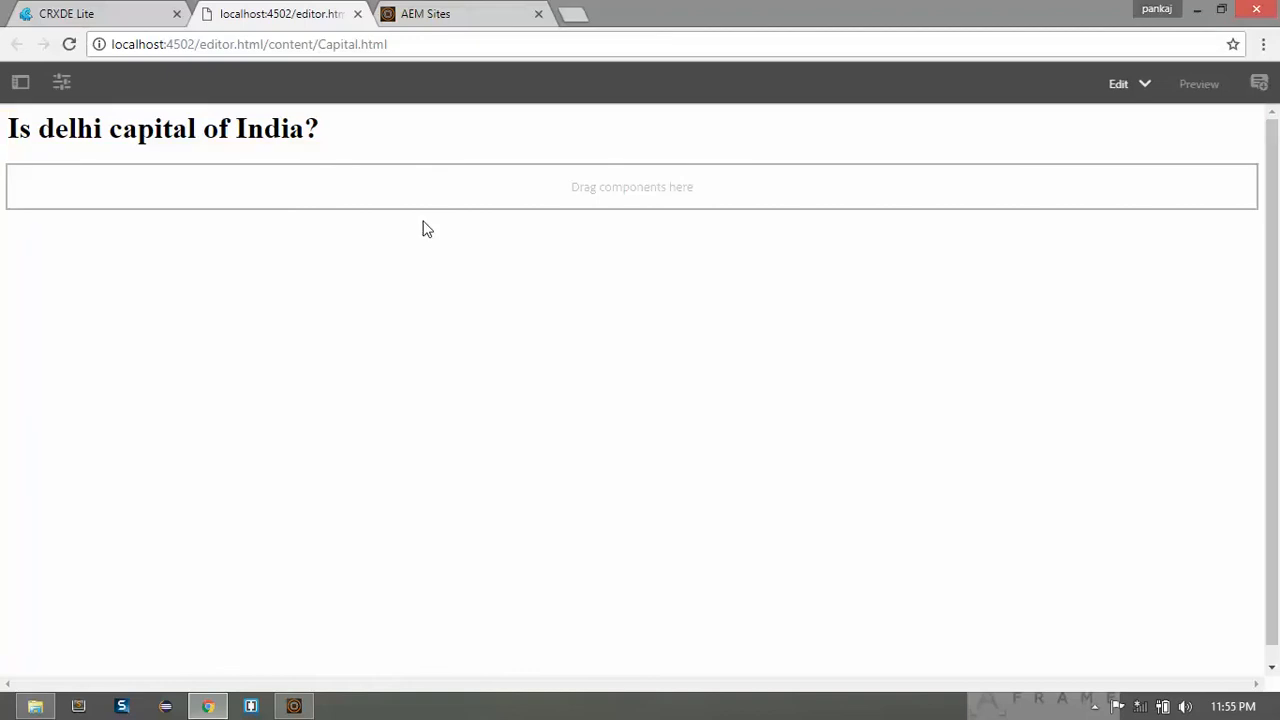
- Add a String property 'uncheckedValue' set to 'false' on the checkbox node
click(96, 12)
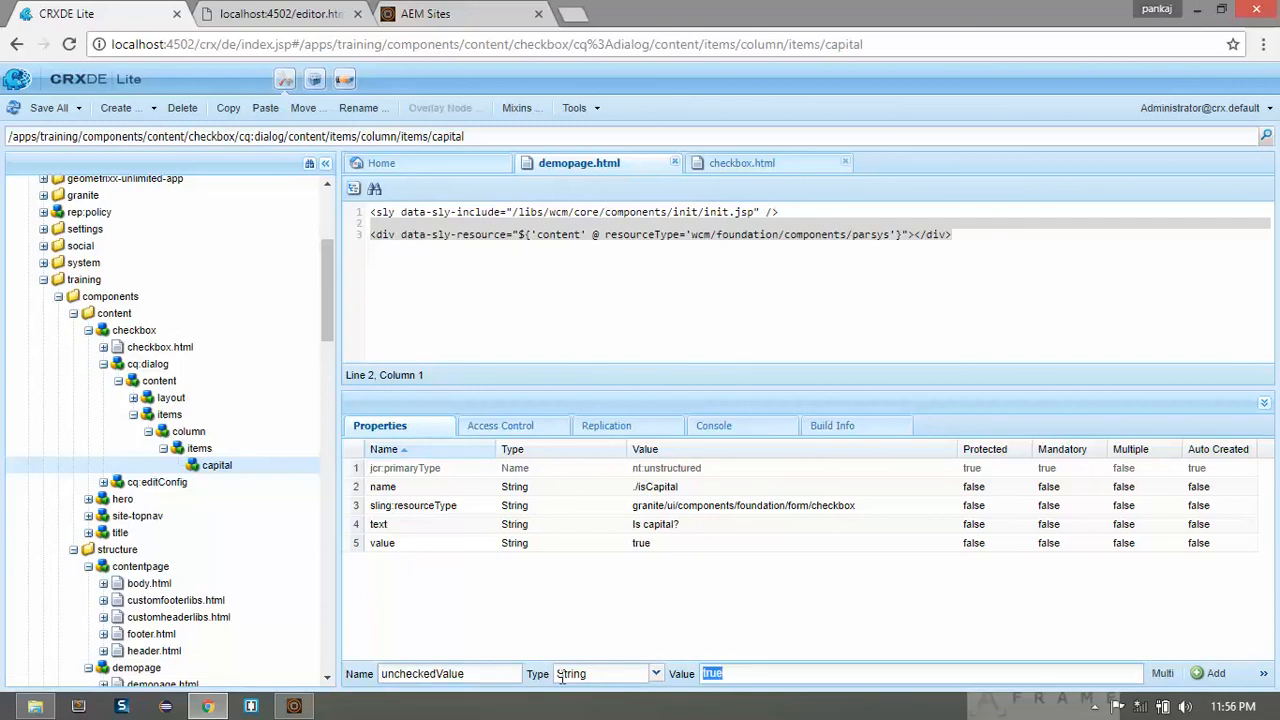
text(false)
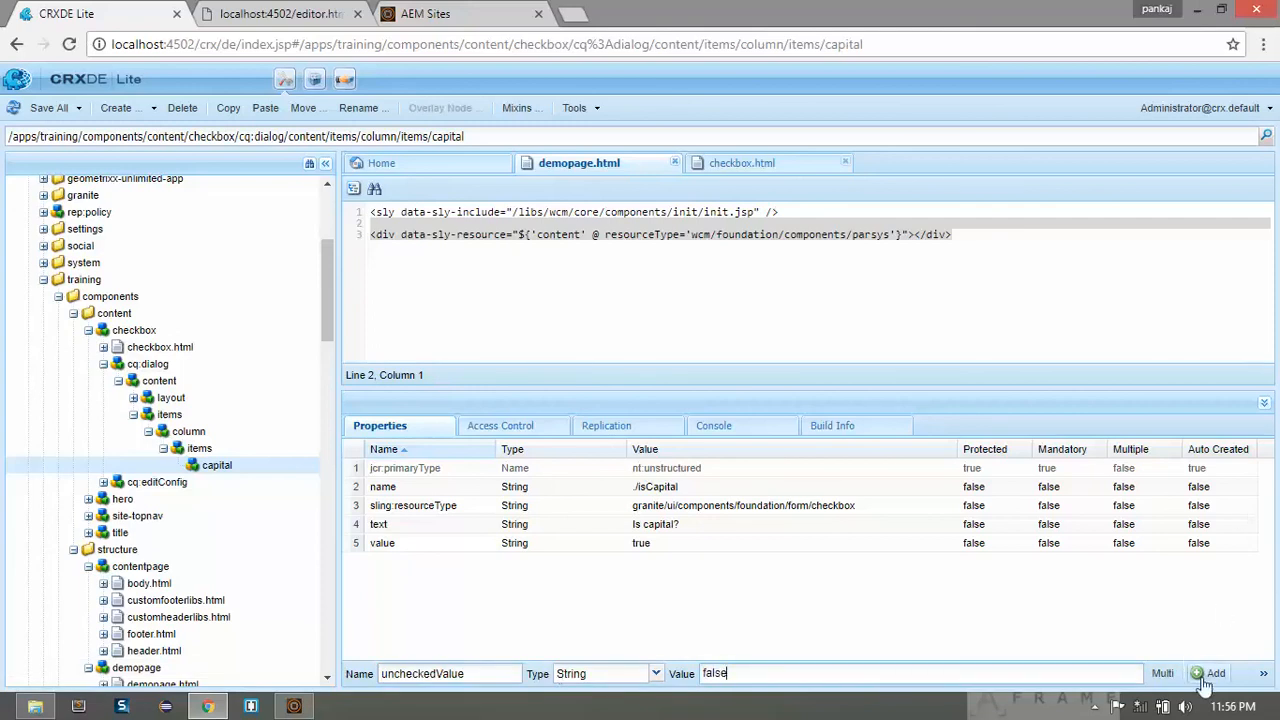
click(280, 12)
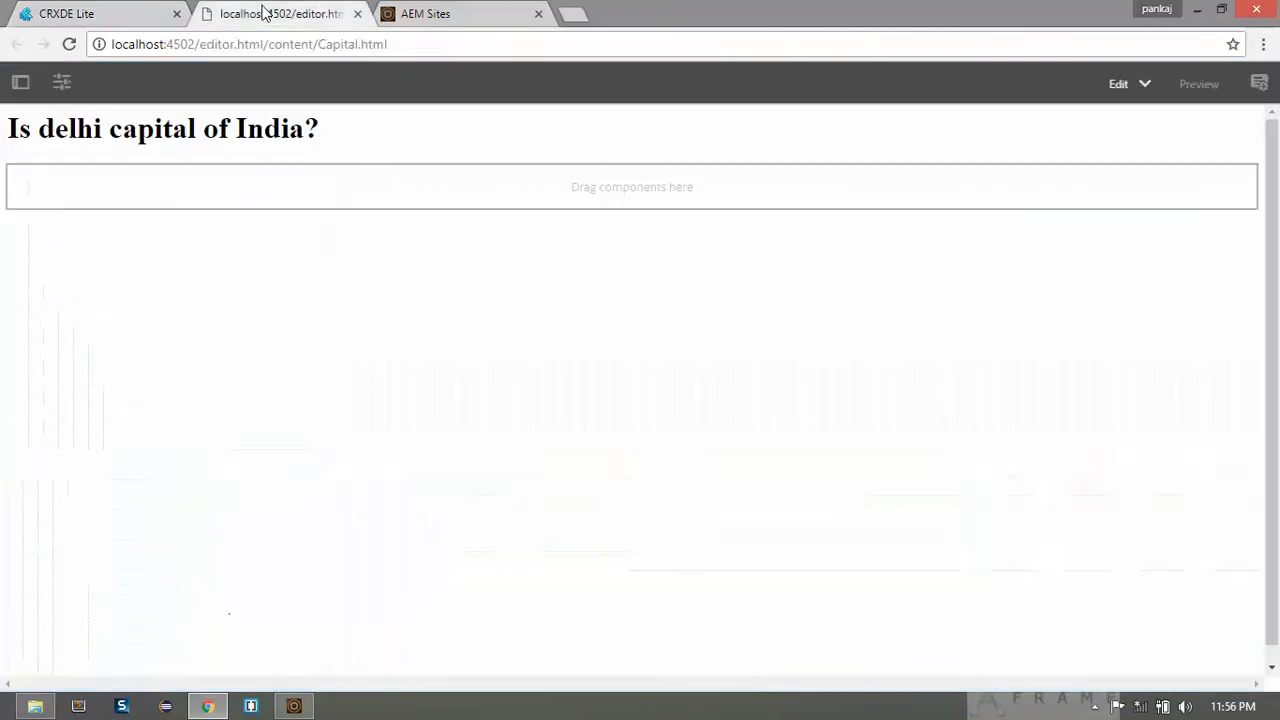
- Tick and save, then untick Is capital? so the heading reads 'Is delhi capital of India? false'
click(160, 128)
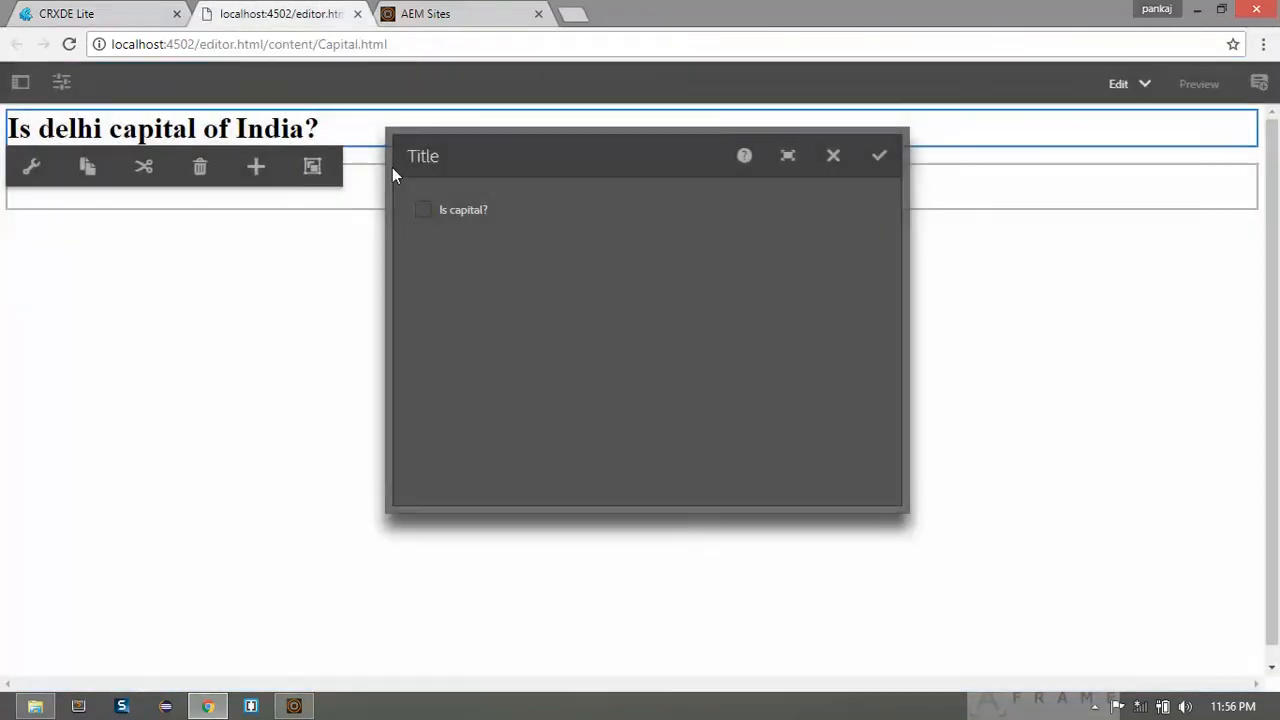
click(424, 210)
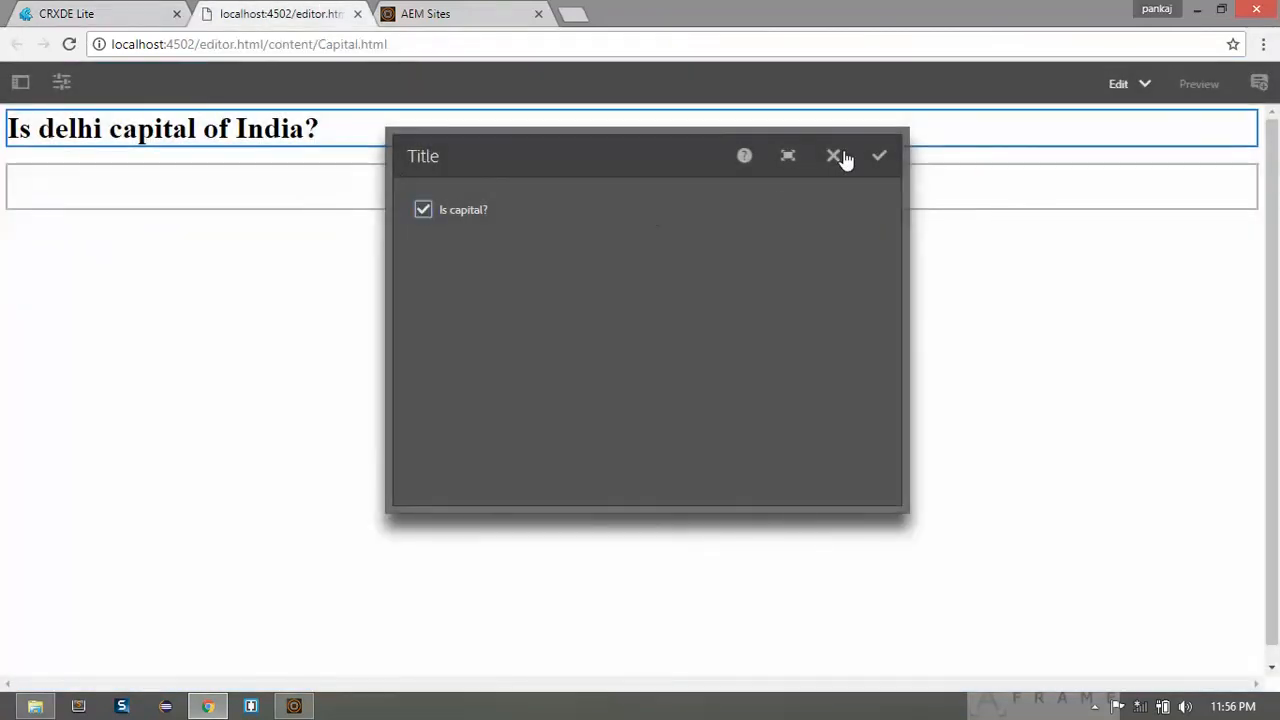
click(878, 156)
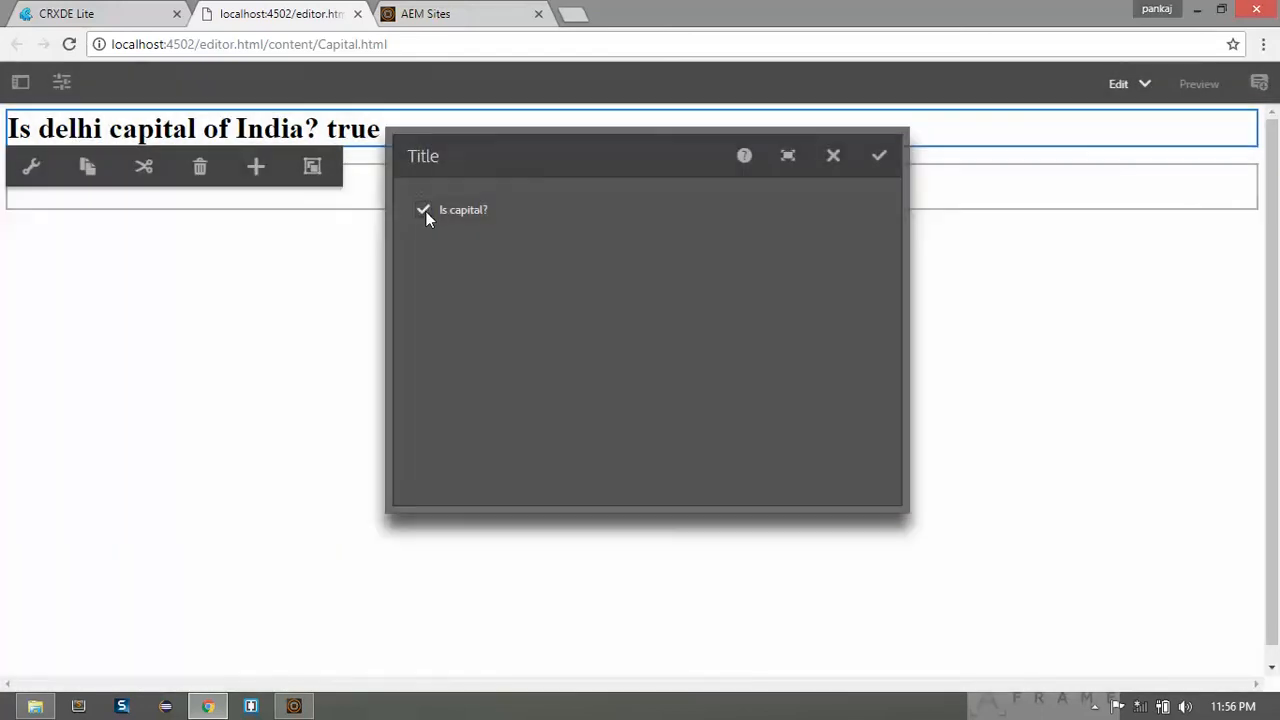
click(424, 210)
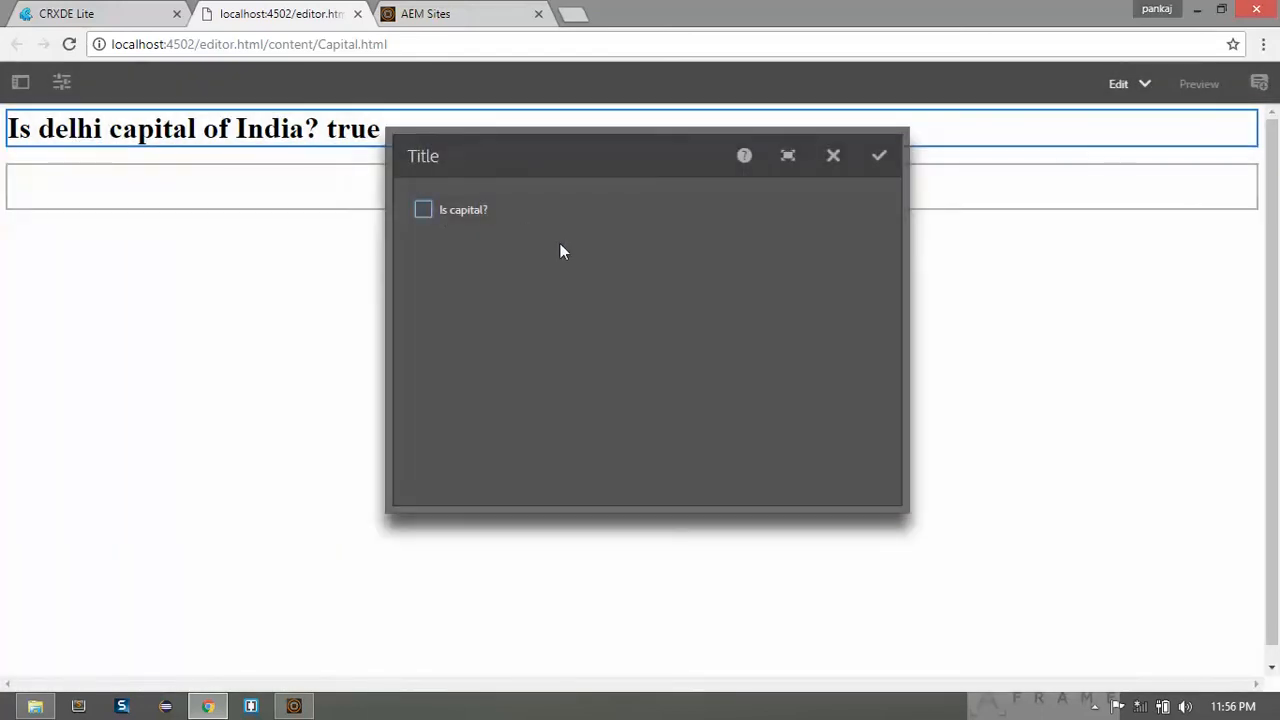
click(878, 156)
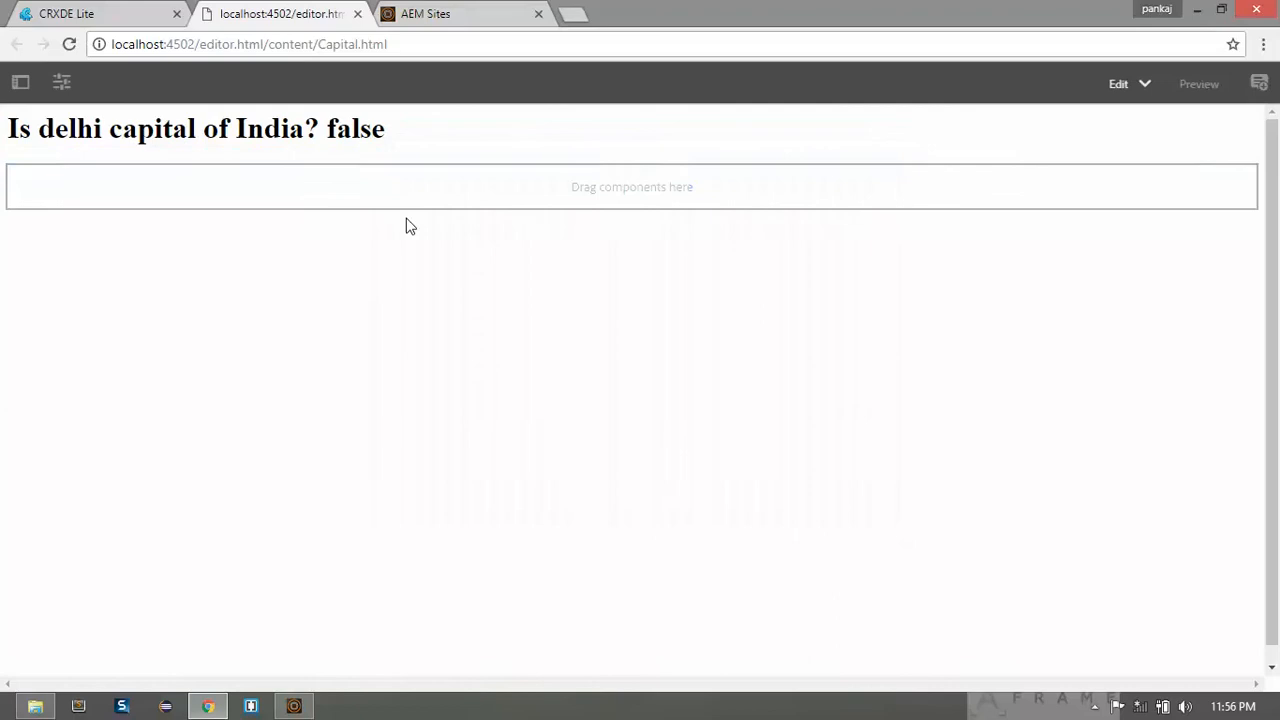
click(90, 12)
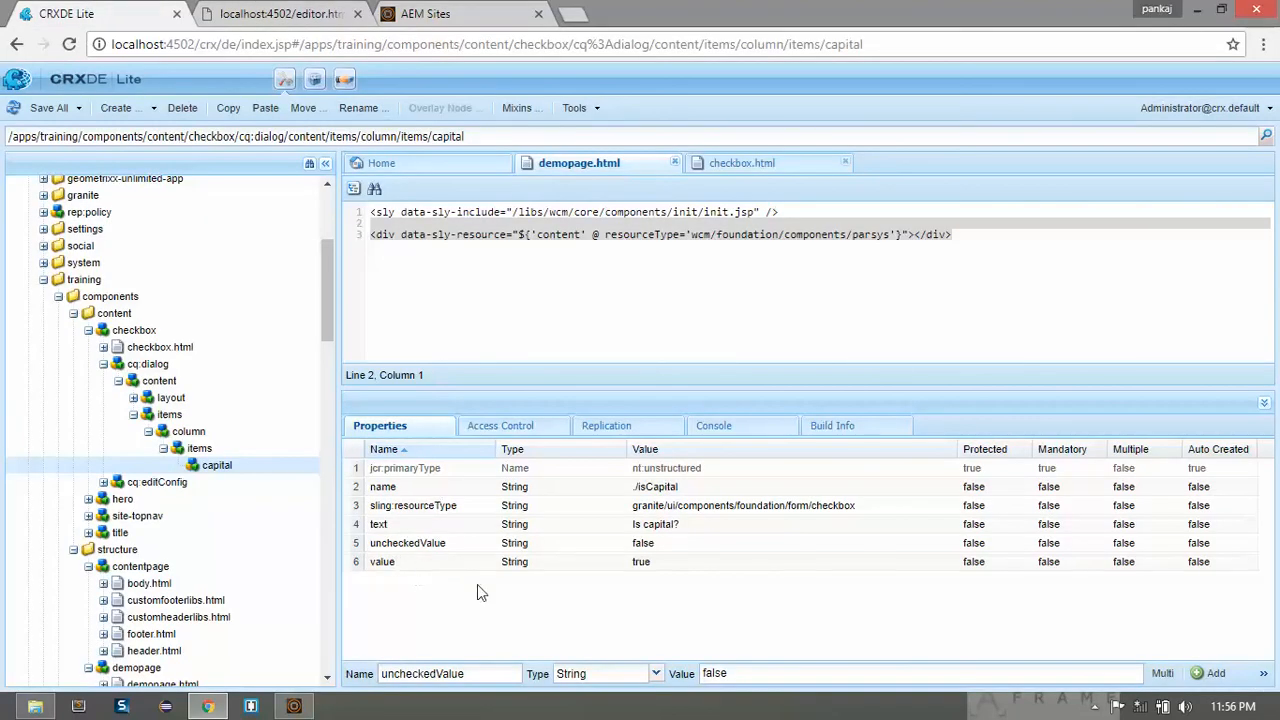
mouse_move(698, 608)
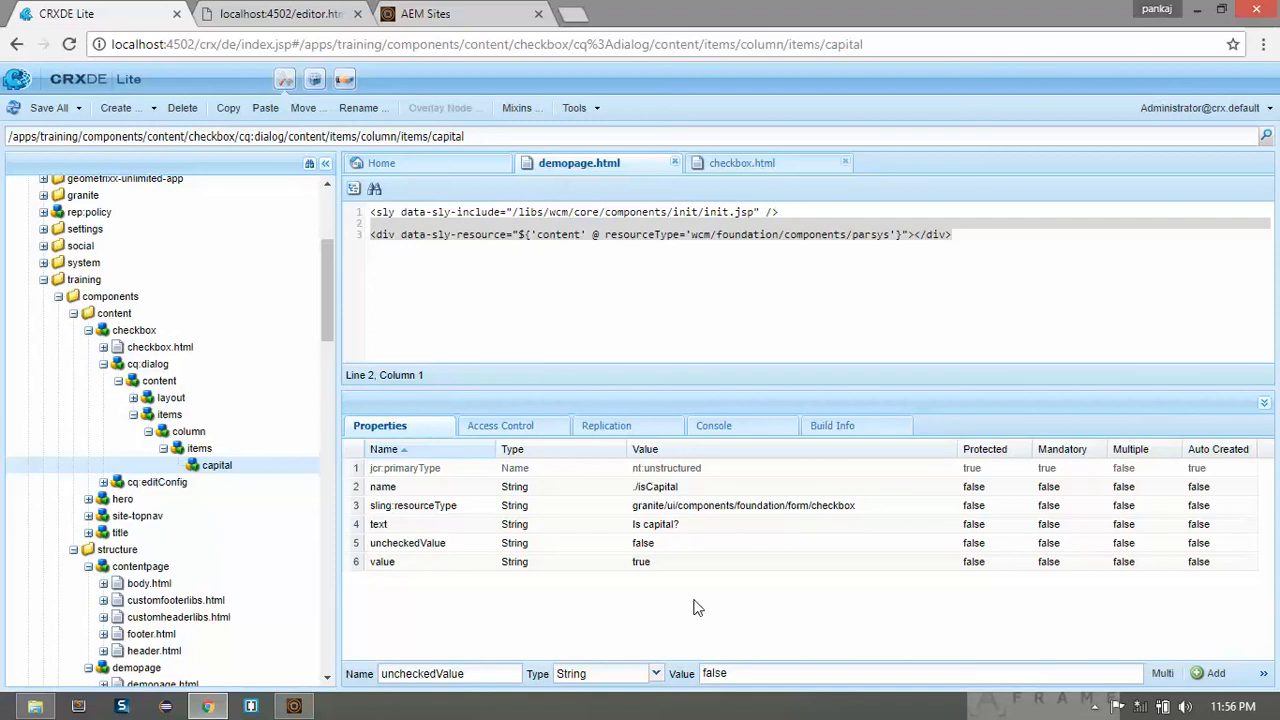
mouse_move(724, 604)
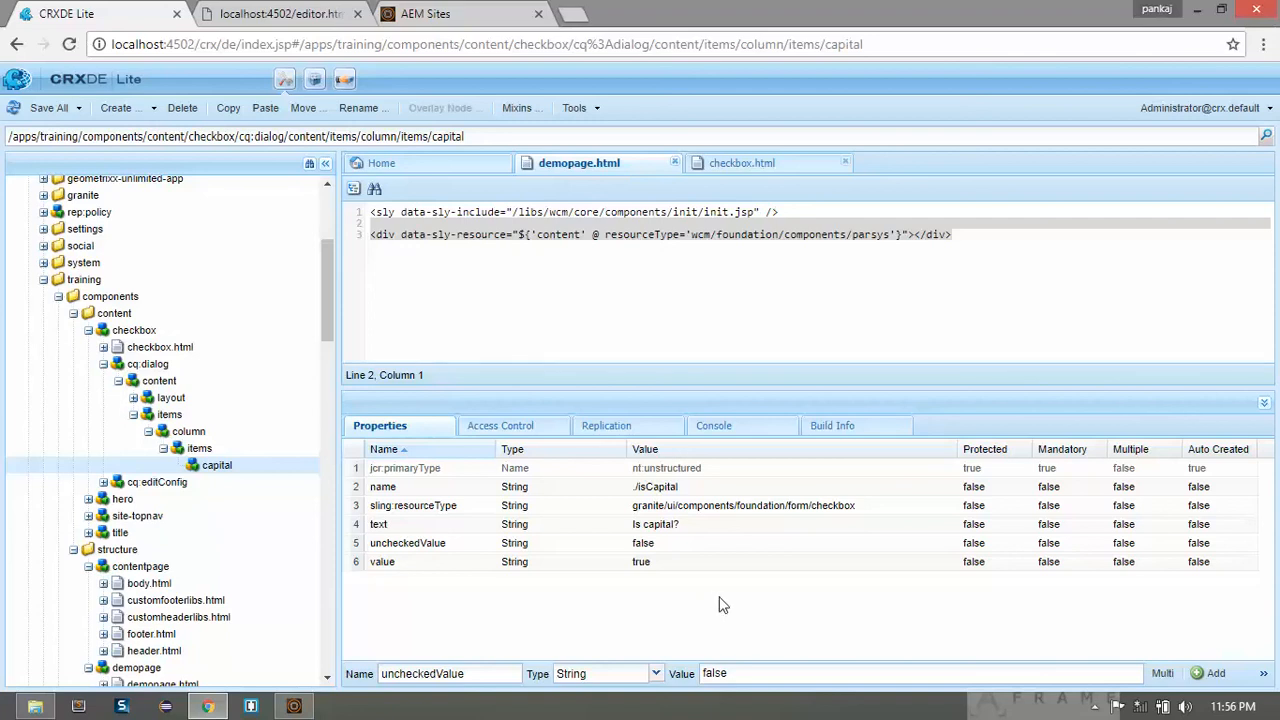
mouse_move(684, 576)
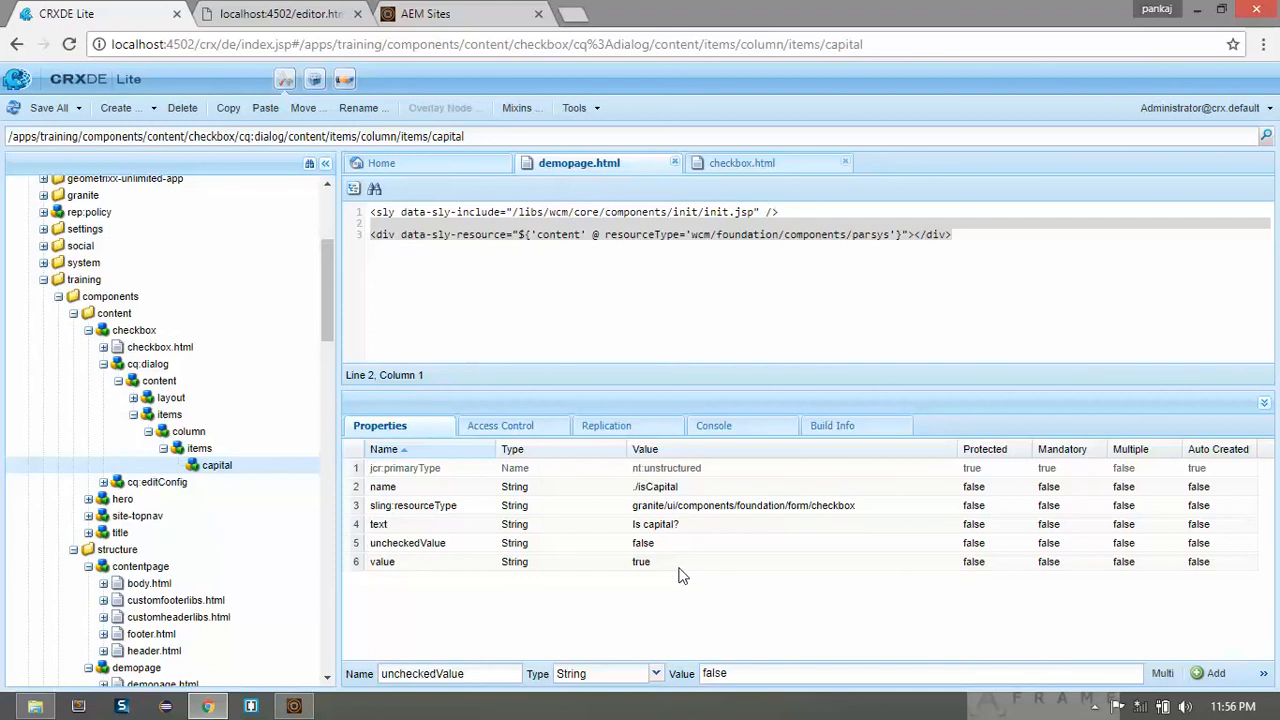